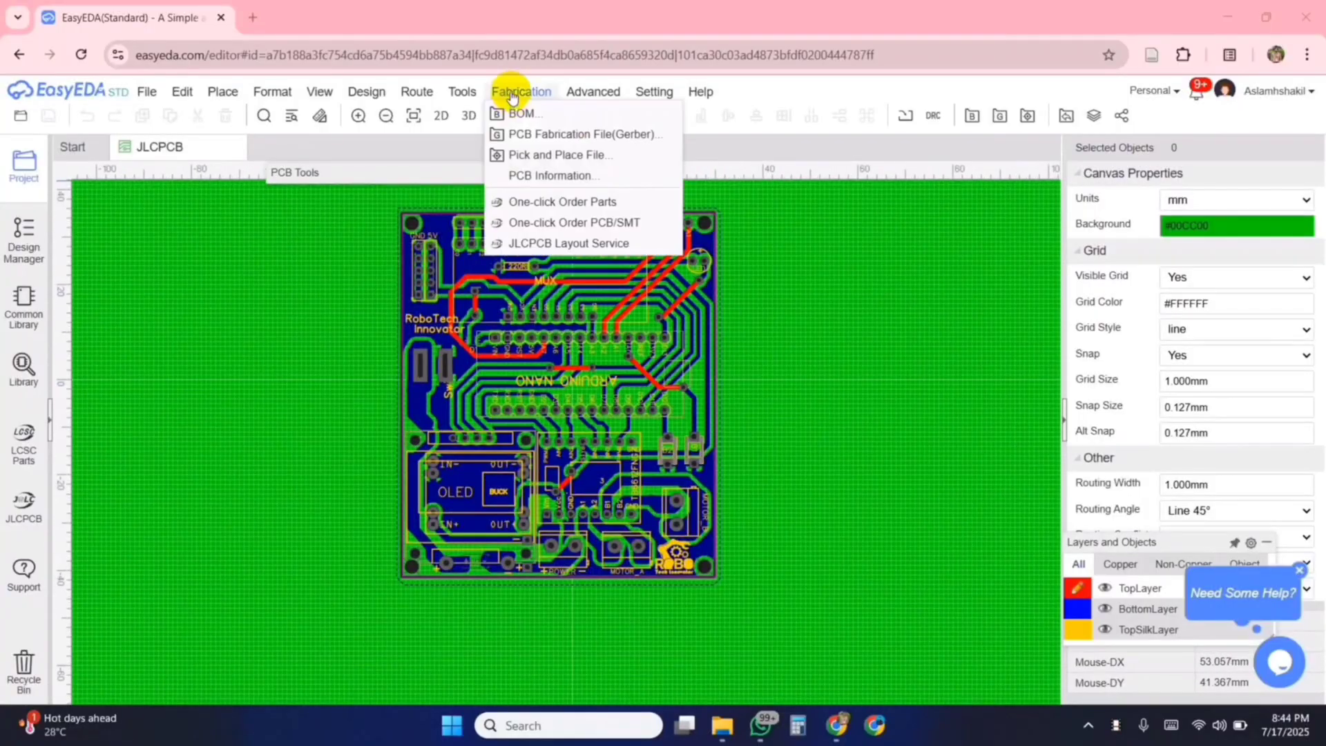
- Generate the board's Gerber fabrication files and send it to one-click PCB ordering
left_click(583, 134)
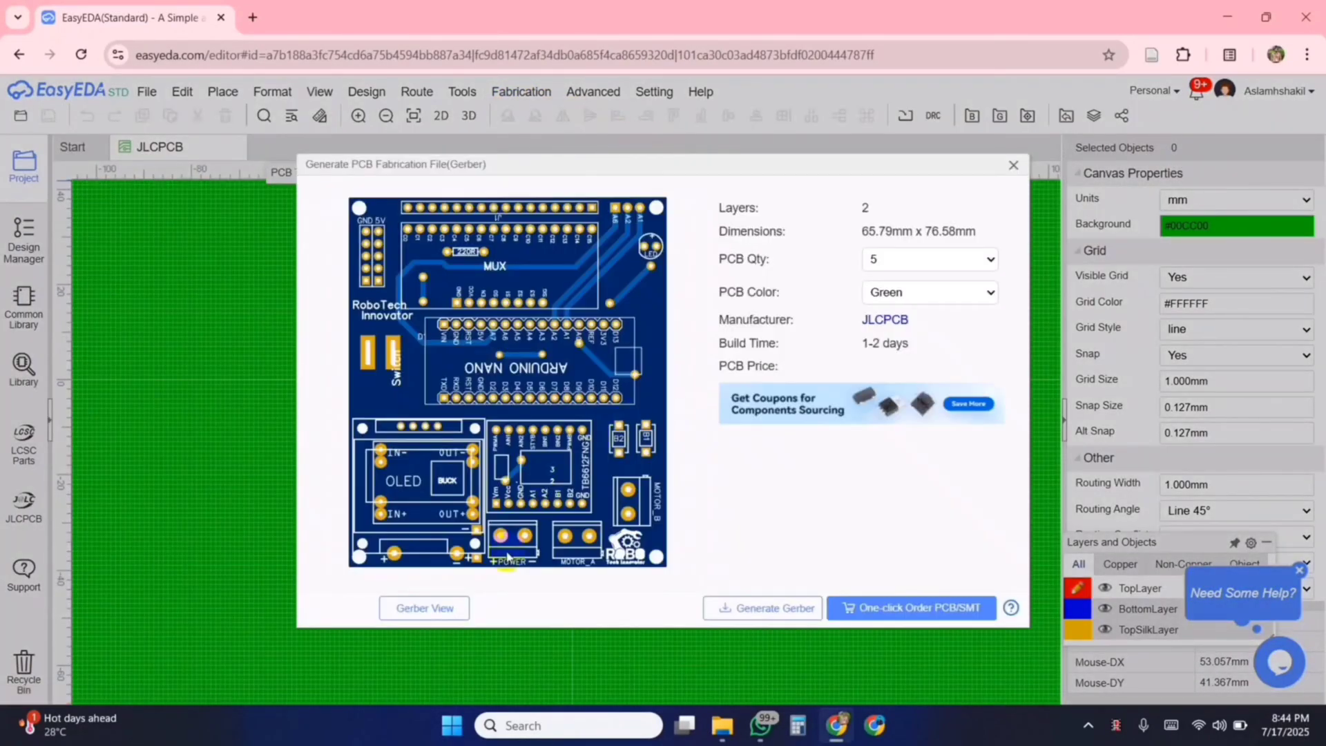
left_click(911, 608)
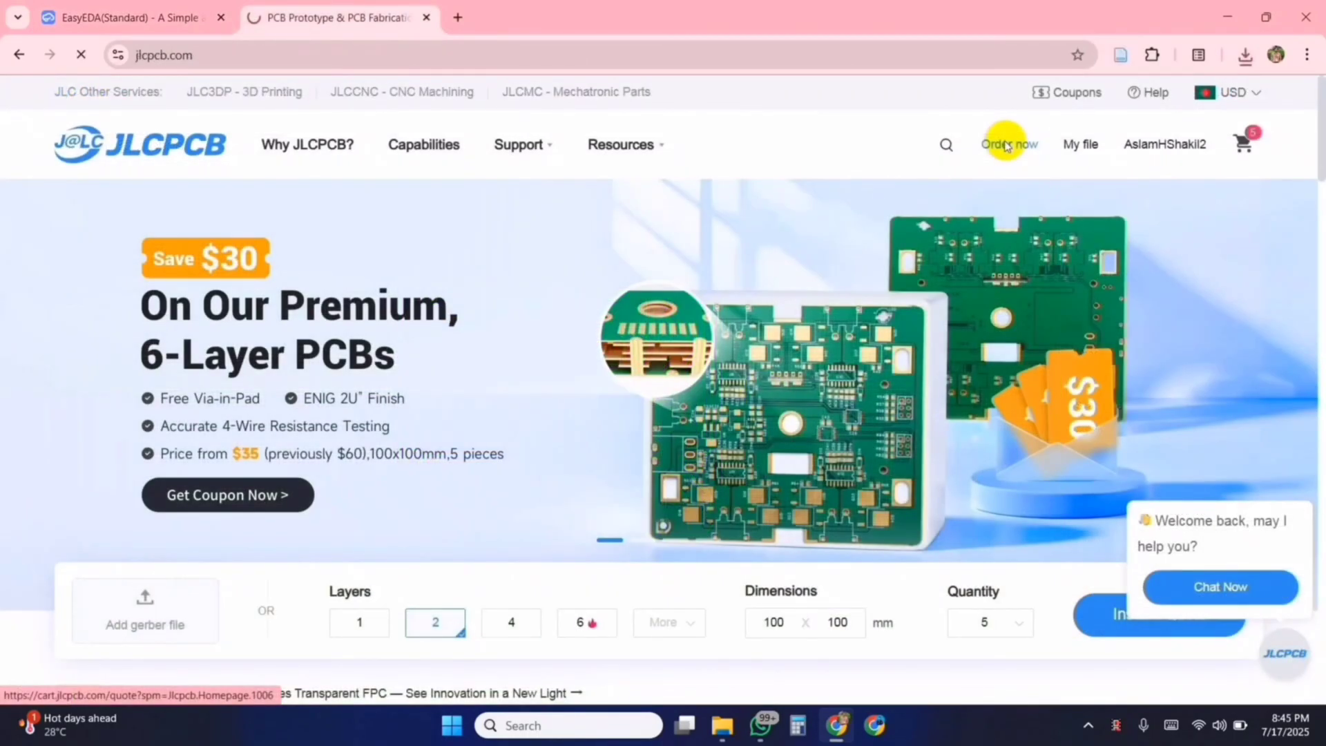
- Start a new PCB order quote on jlcpcb.com and review the board specification options
left_click(1007, 144)
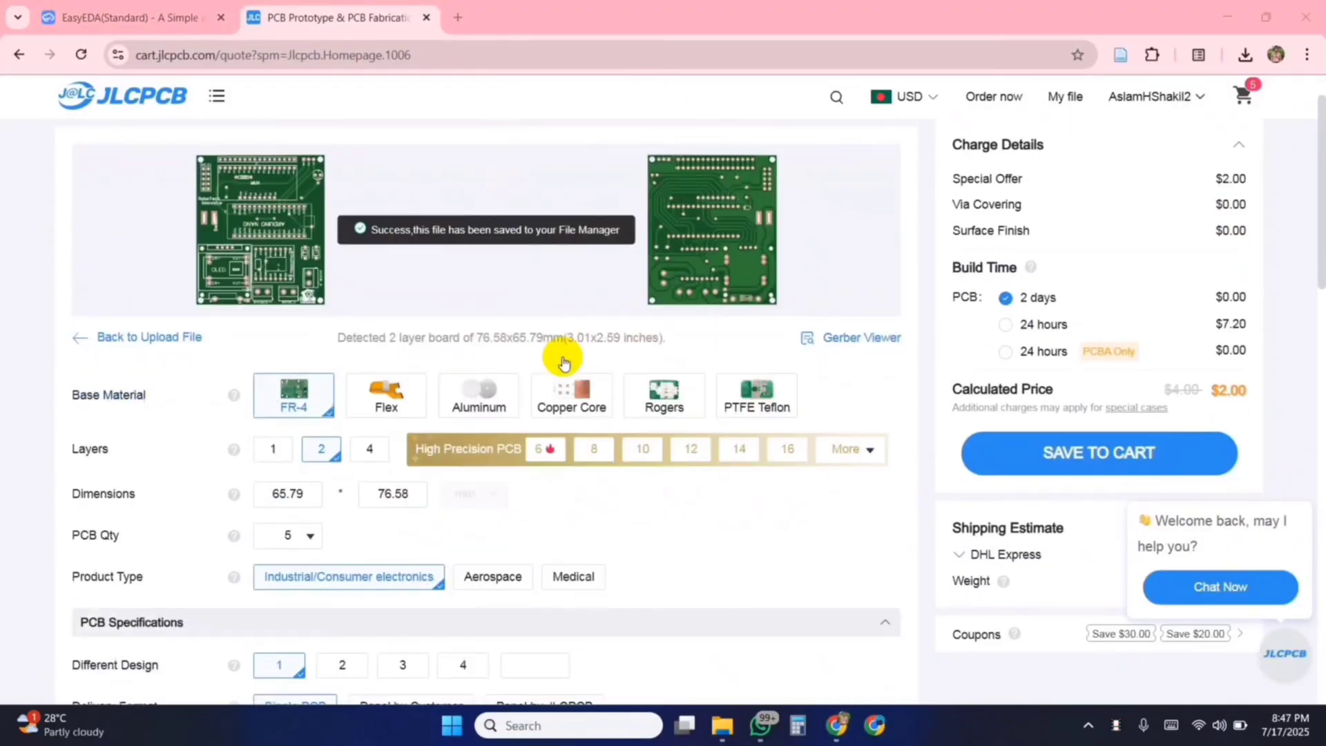
scroll("down", 3)
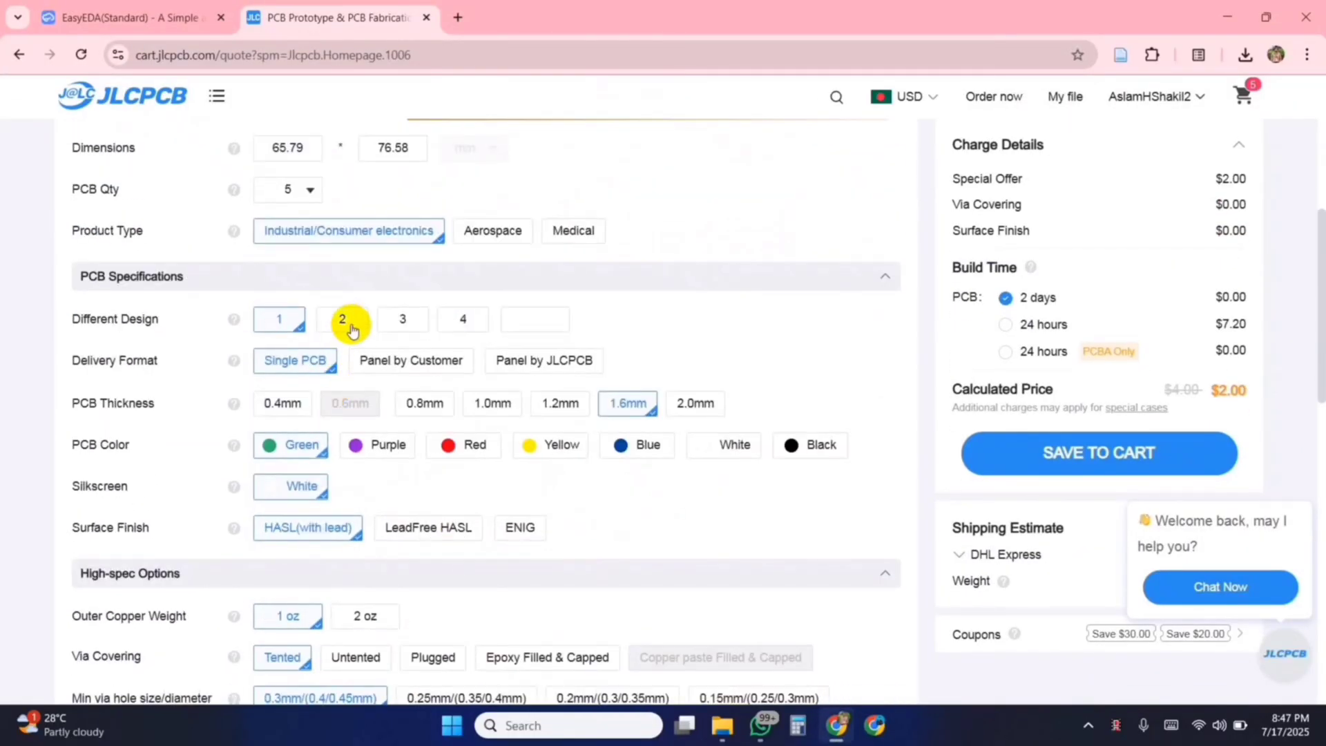
scroll("down", 3)
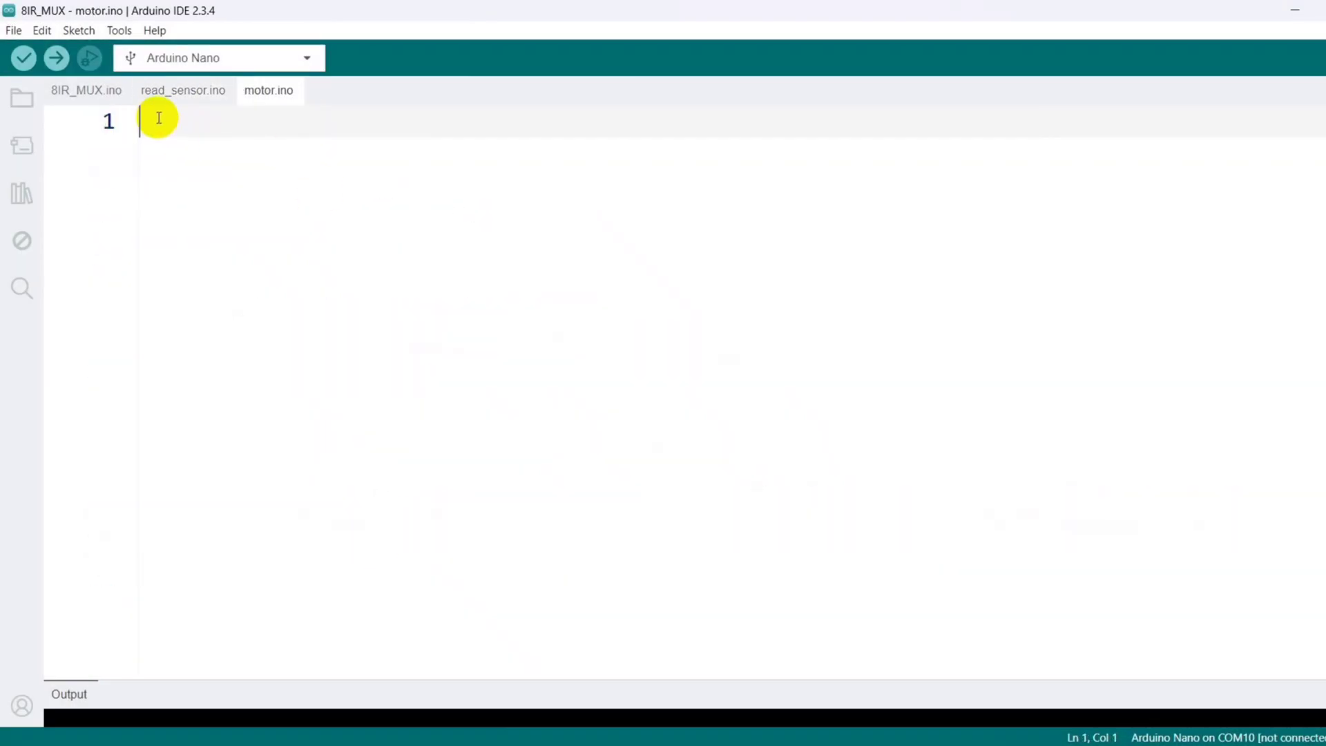
- Declare void motor(int LPWM, RPWM) with an if(LPWM > 0) branch opening
type("void motor(){")
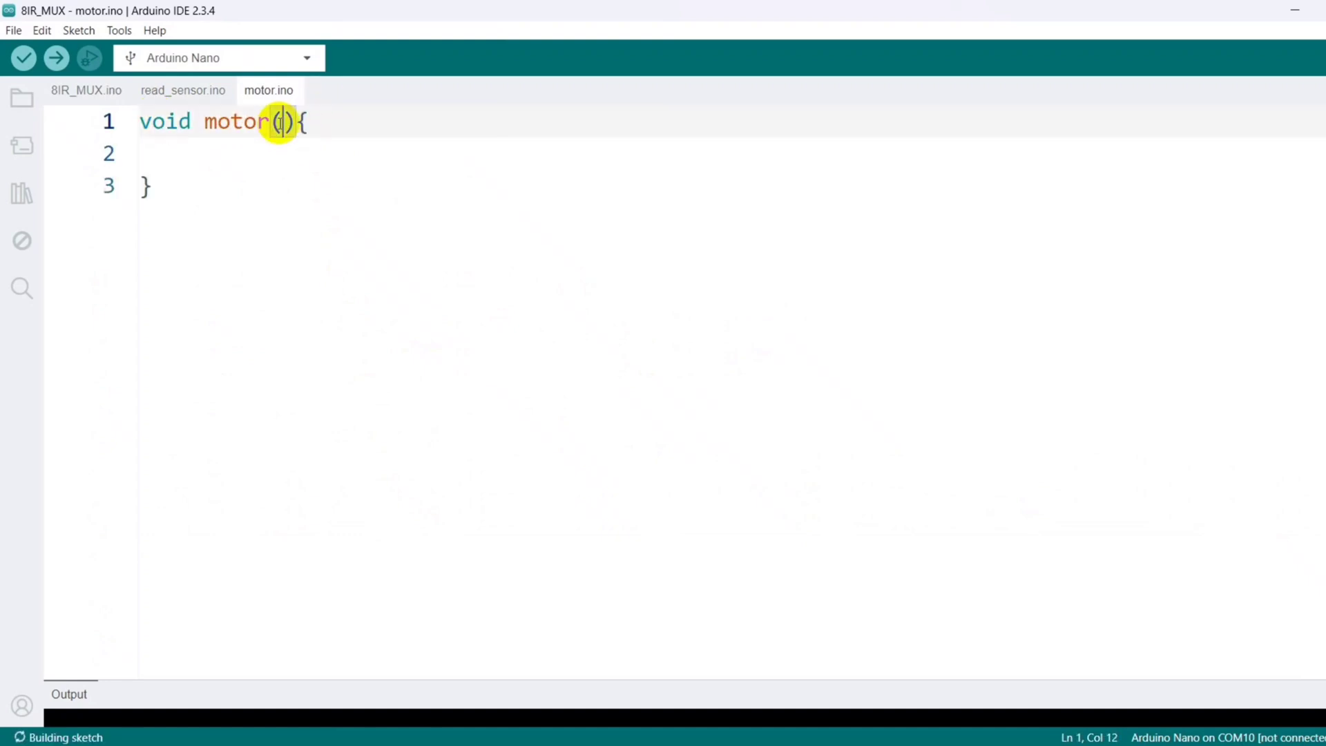
type("int LPW")
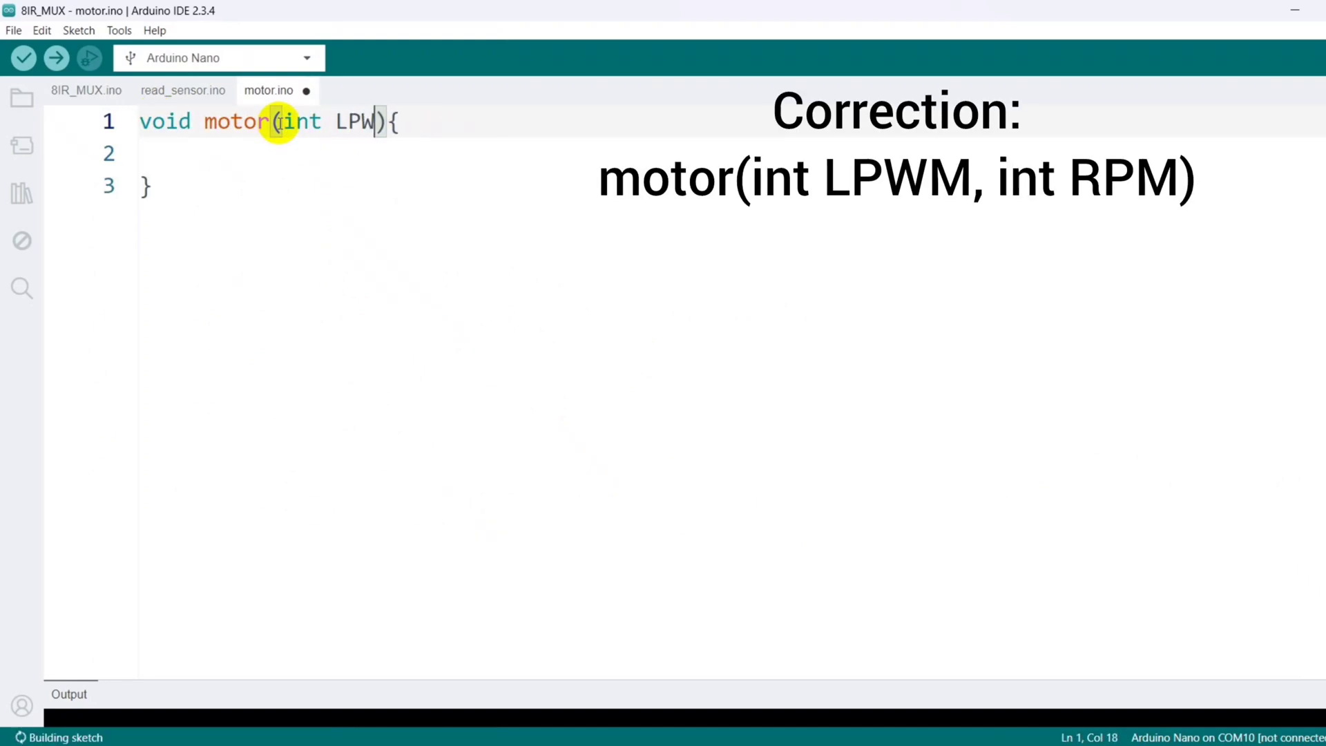
type("M, RPWM")
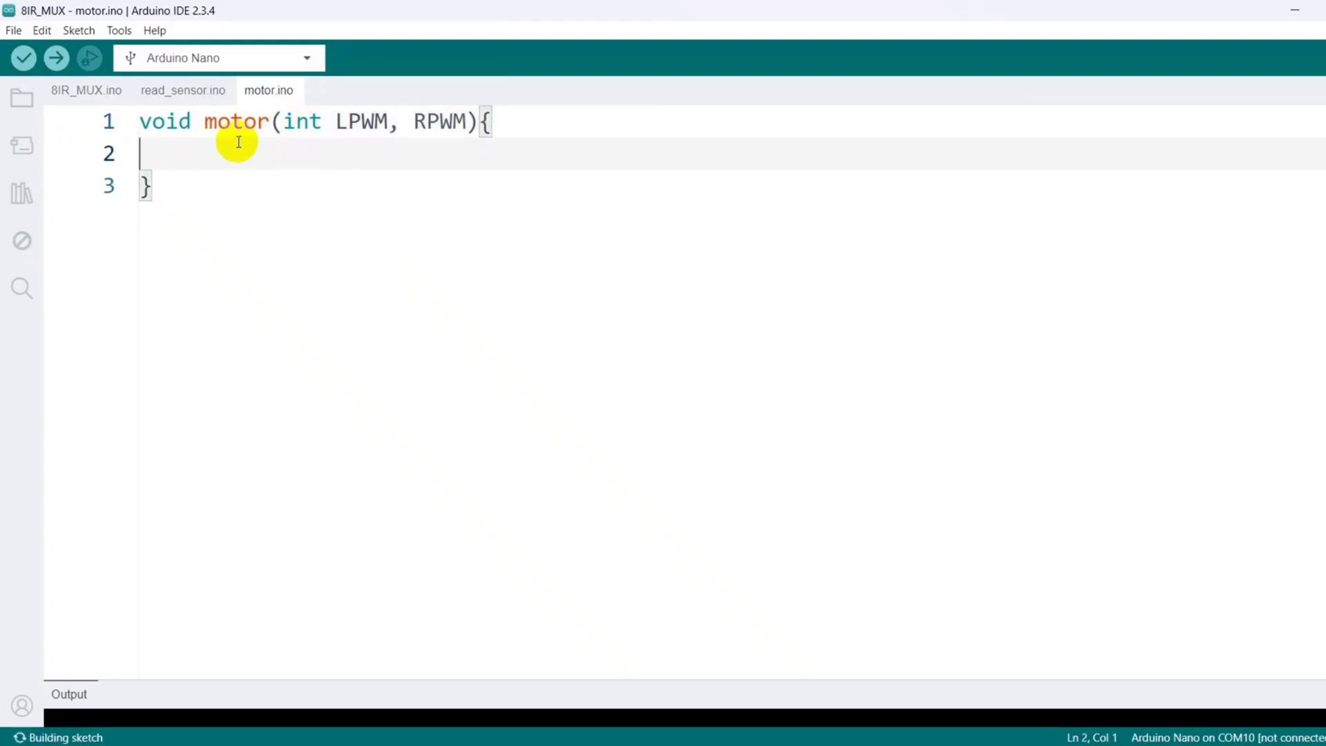
type("if")
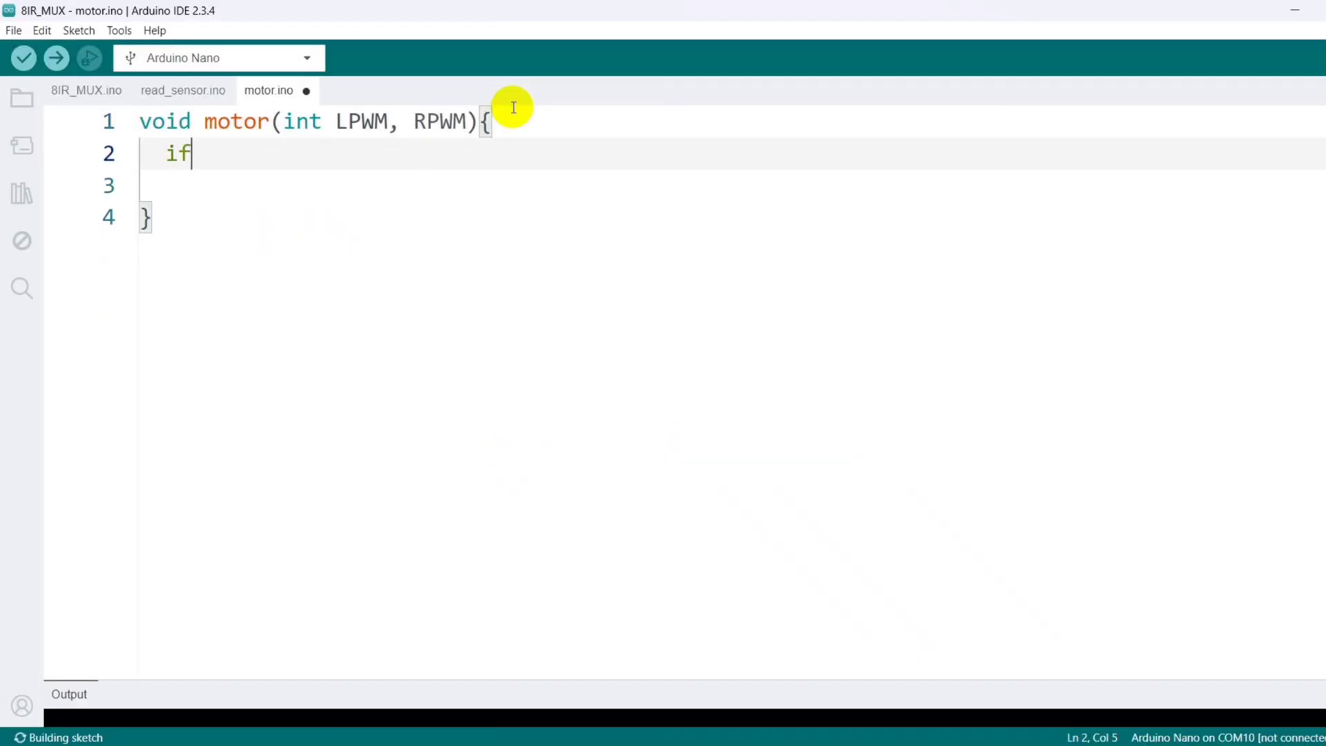
type("(LPWM > )")
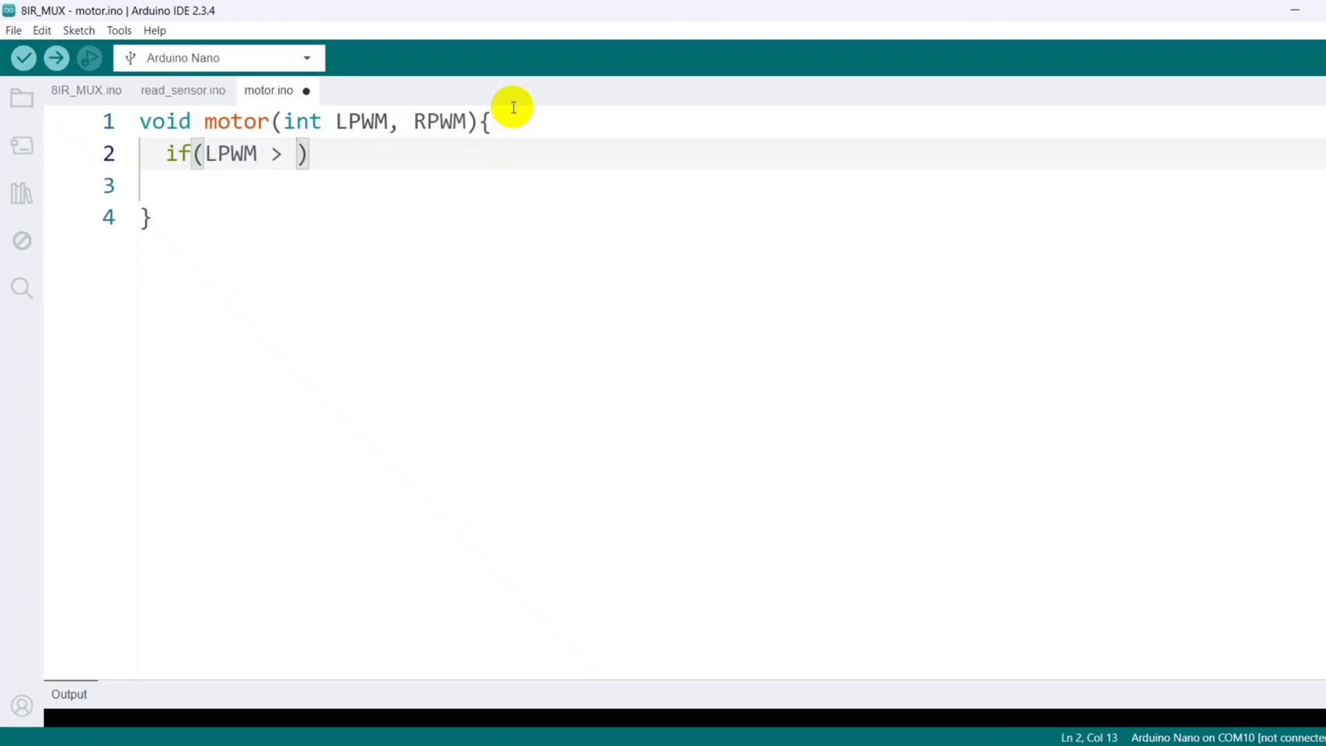
type("0){")
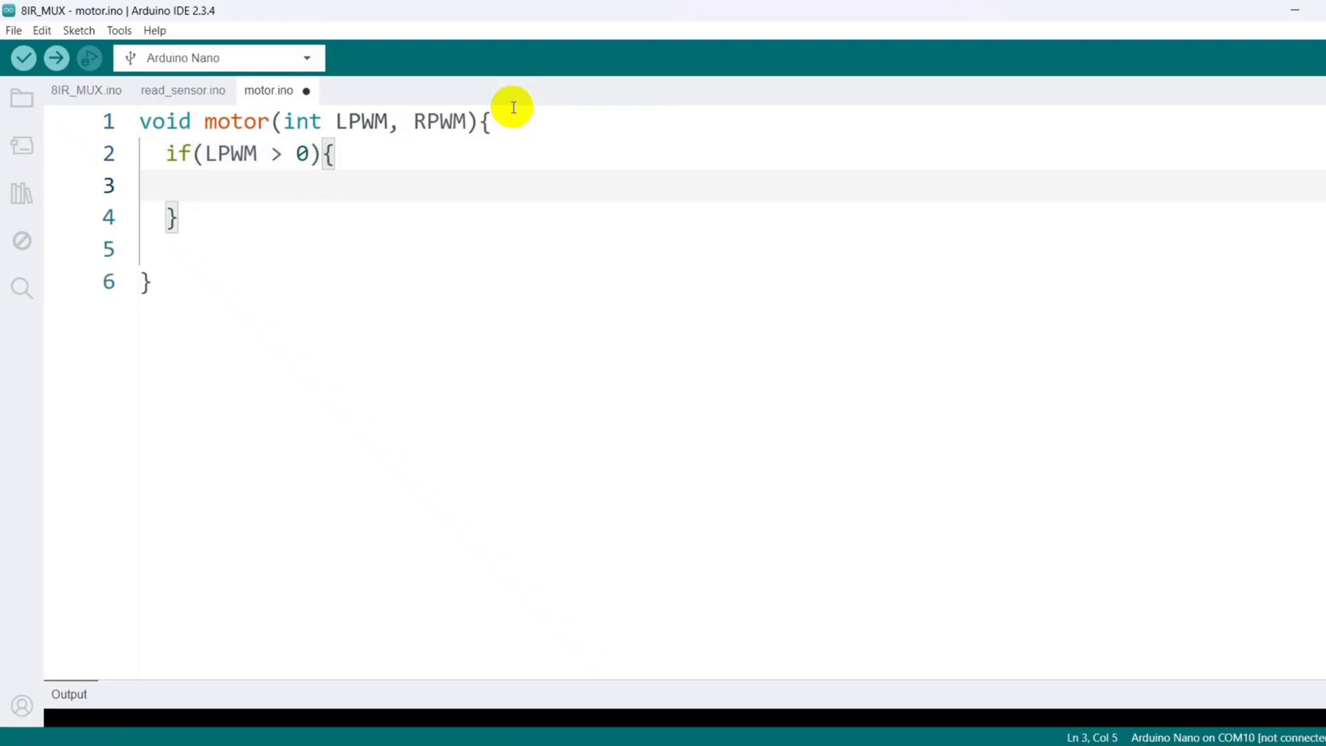
- Write left_motor_forward HIGH when LPWM > 0, else LOW with left_motor_backward HIGH, via digitalWrite
type("digitalWrite")
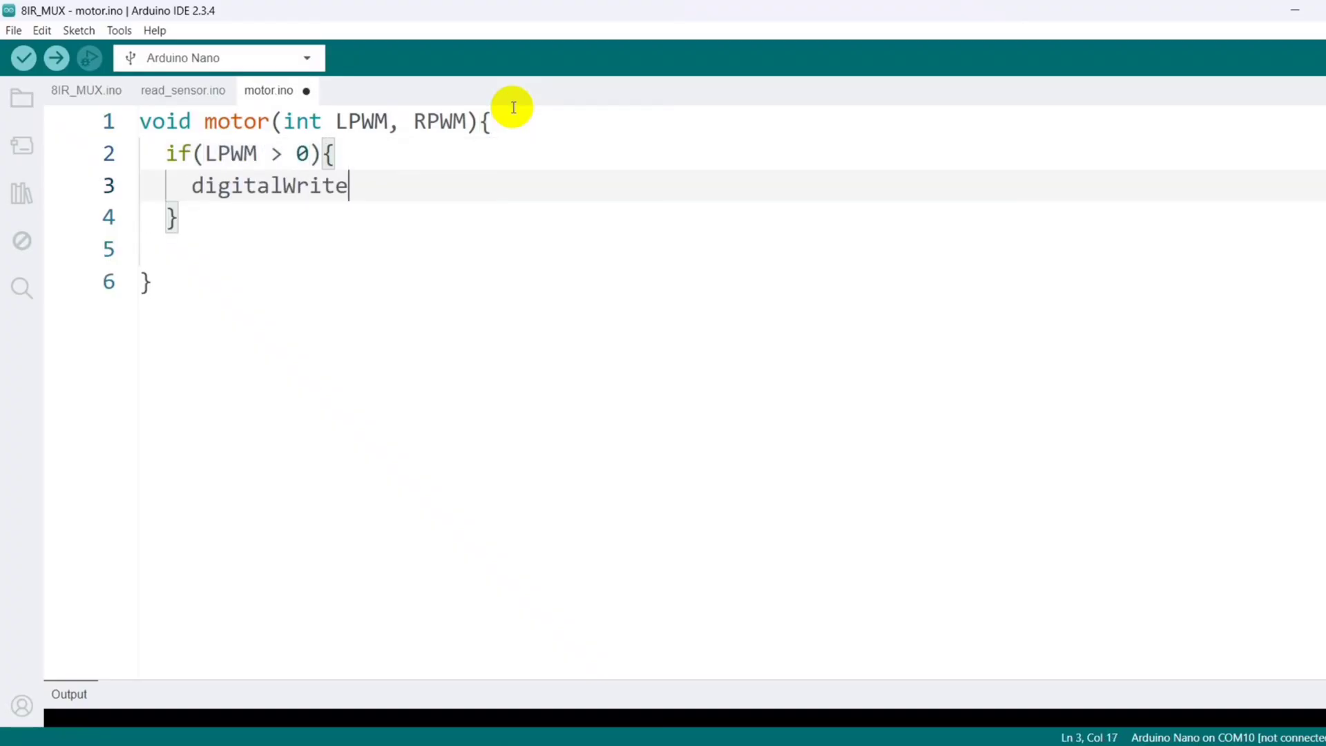
type("(left_")
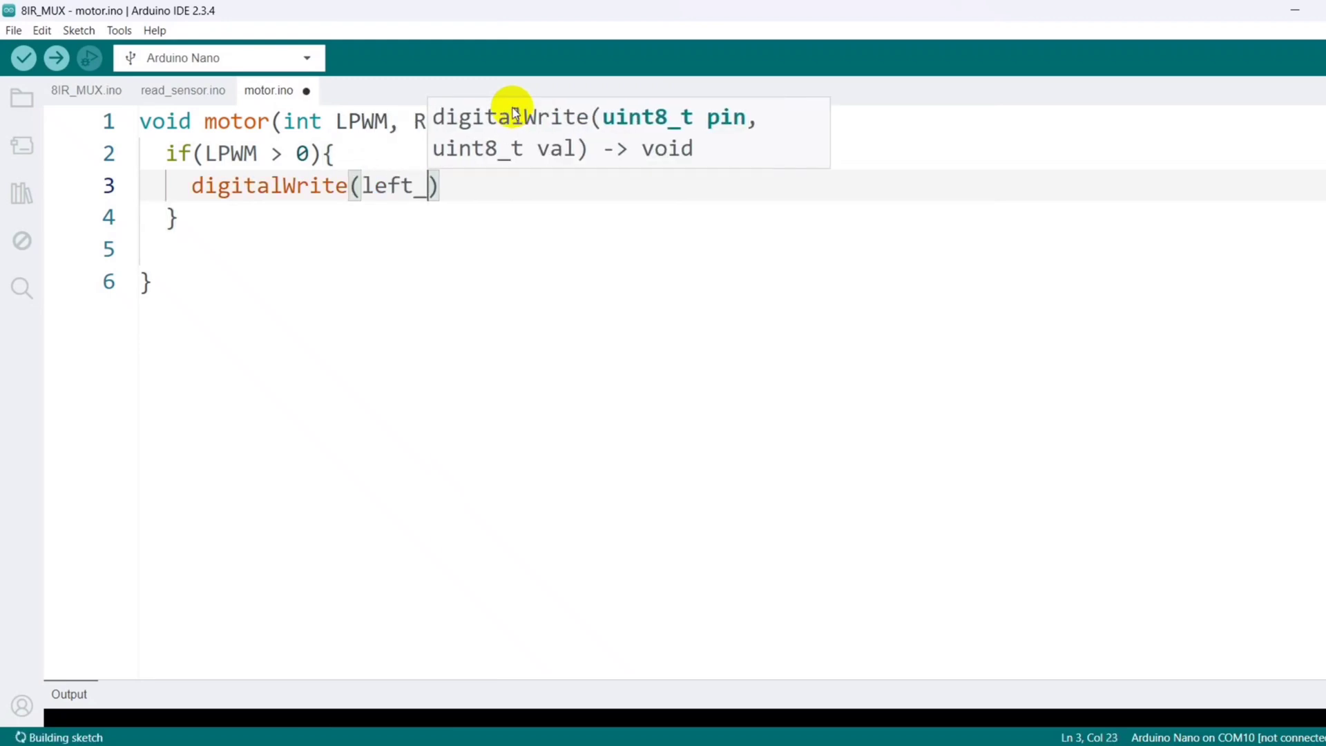
type("motor_")
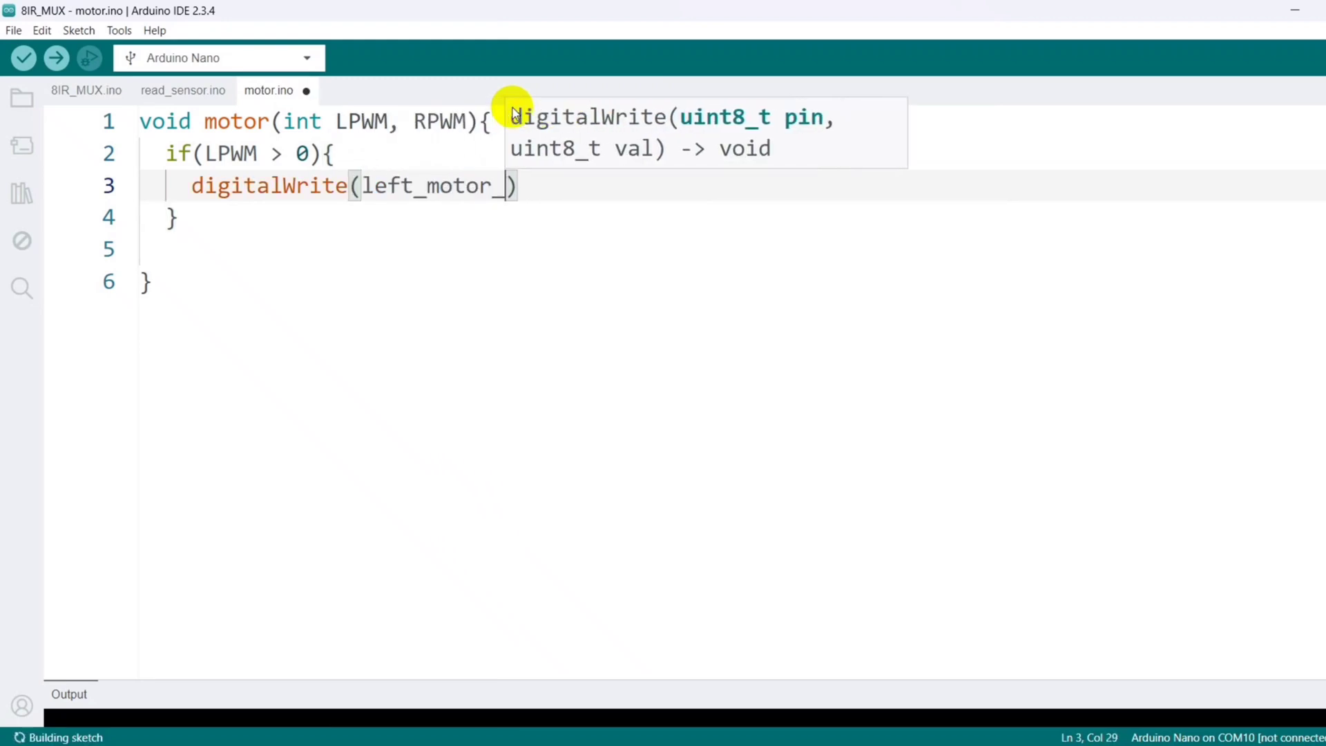
type("forward, HIH")
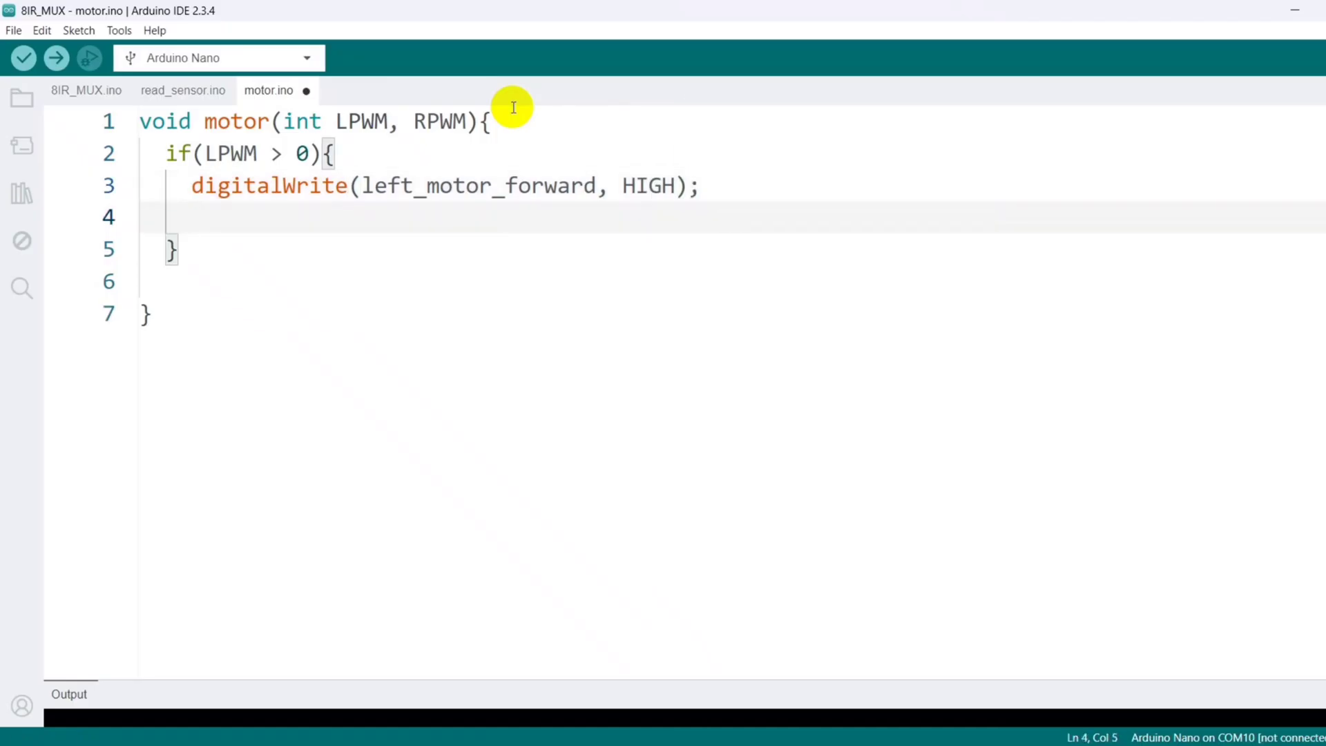
type("digitalWrite(left_motor_forward, HIGH);")
type("digitalWrite(left_motor_backward, LOW);")
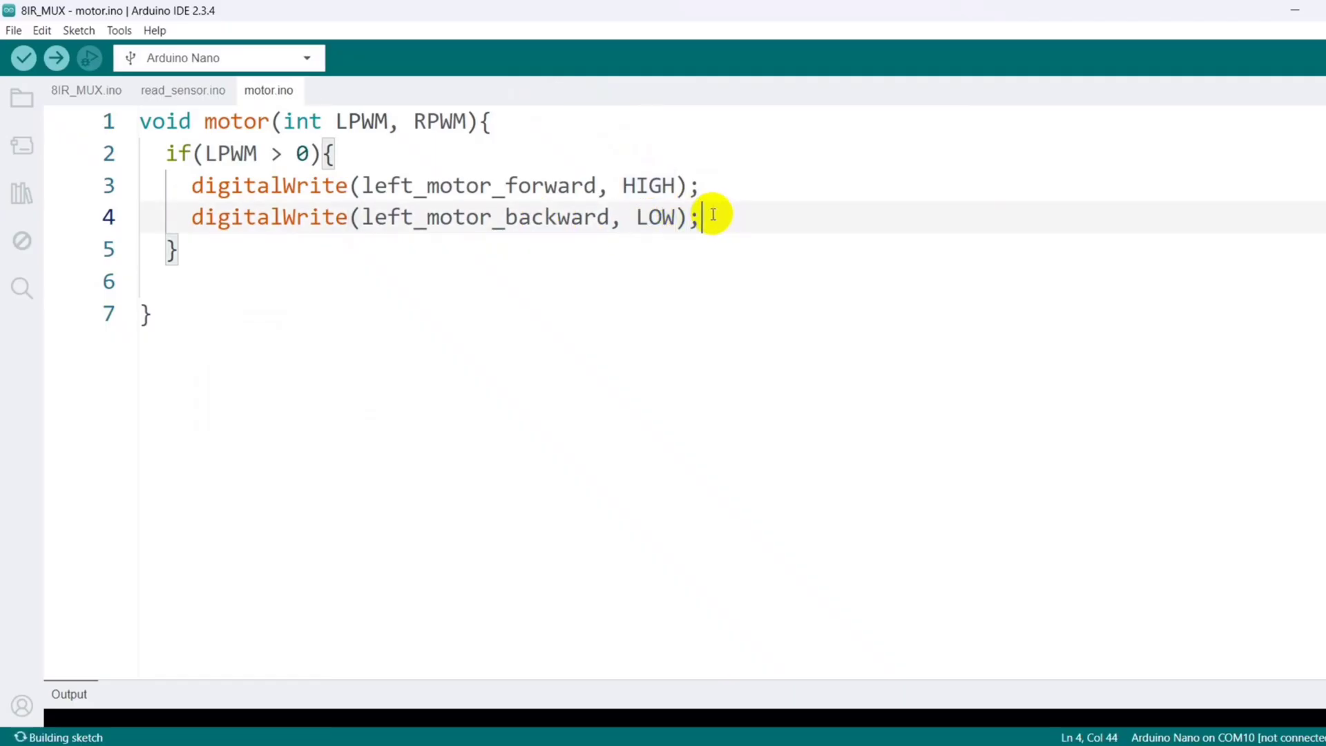
type("else{")
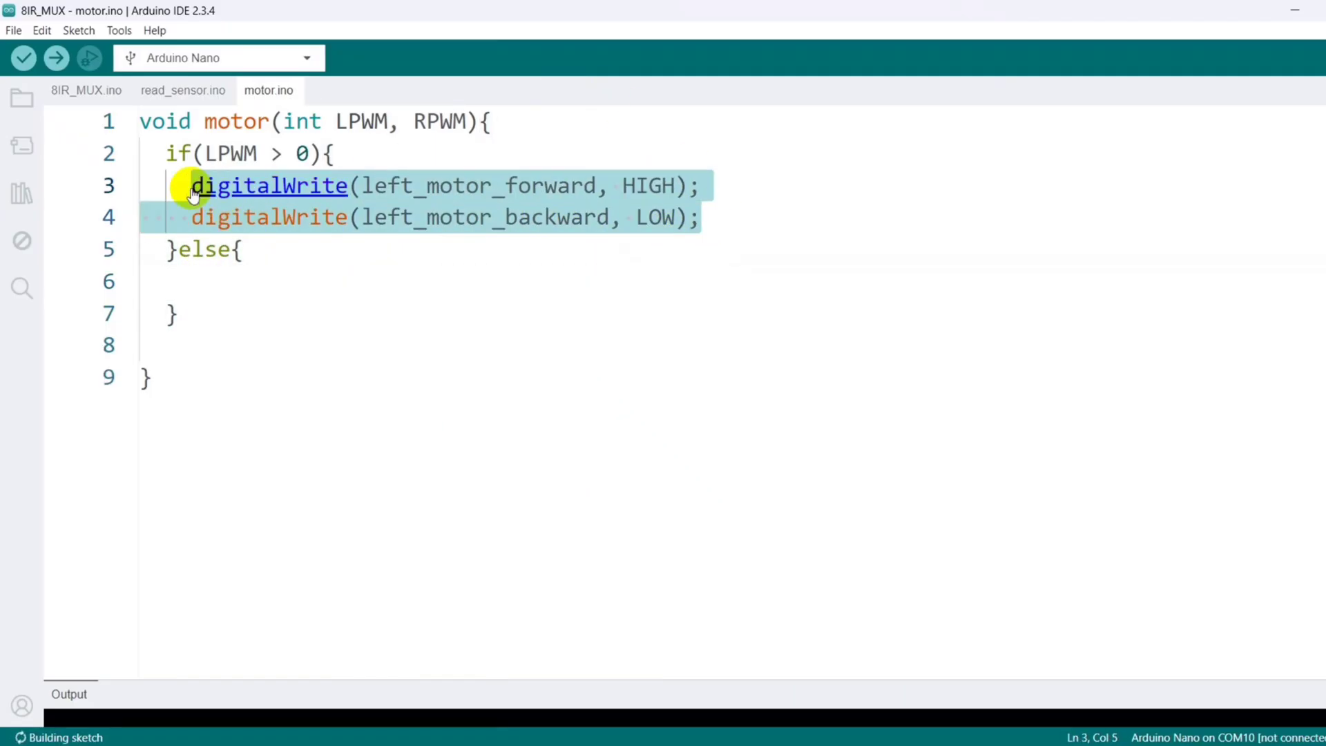
type("digitalWrite(left_motor_forward, LOW);")
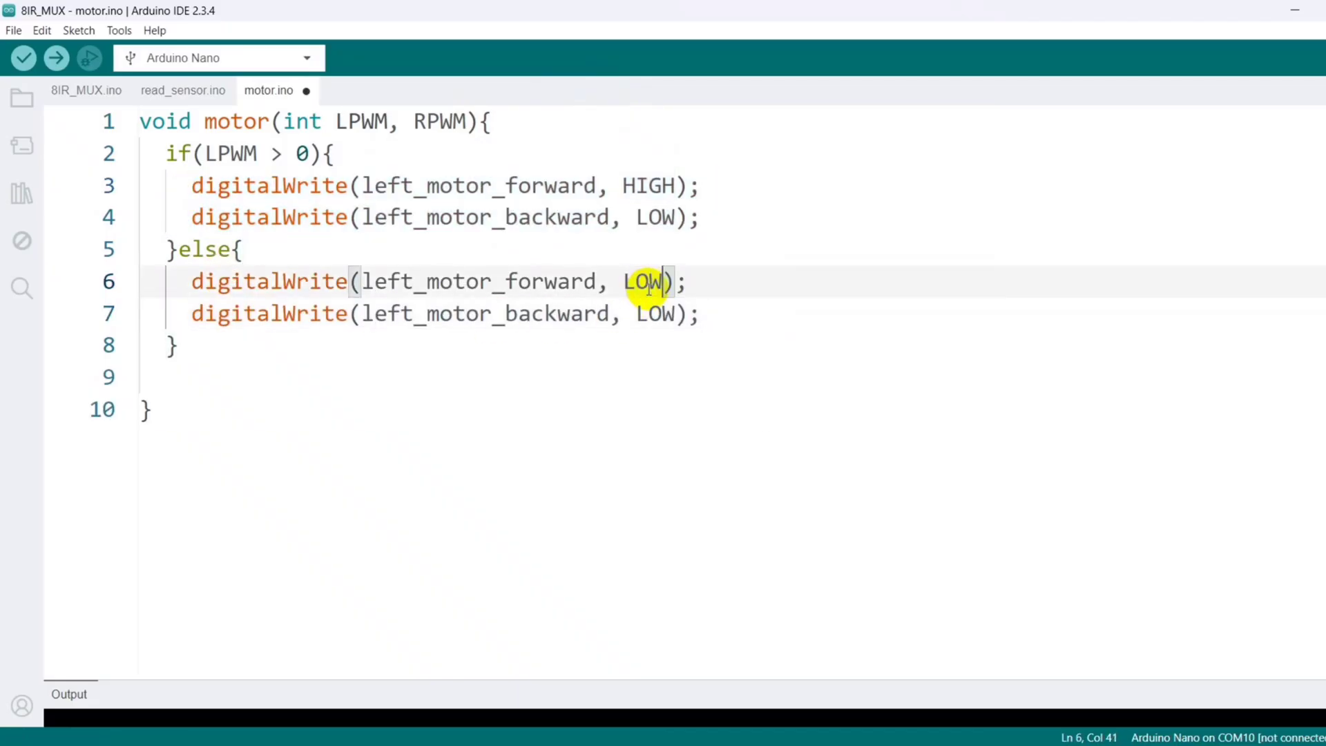
type("HIGH")
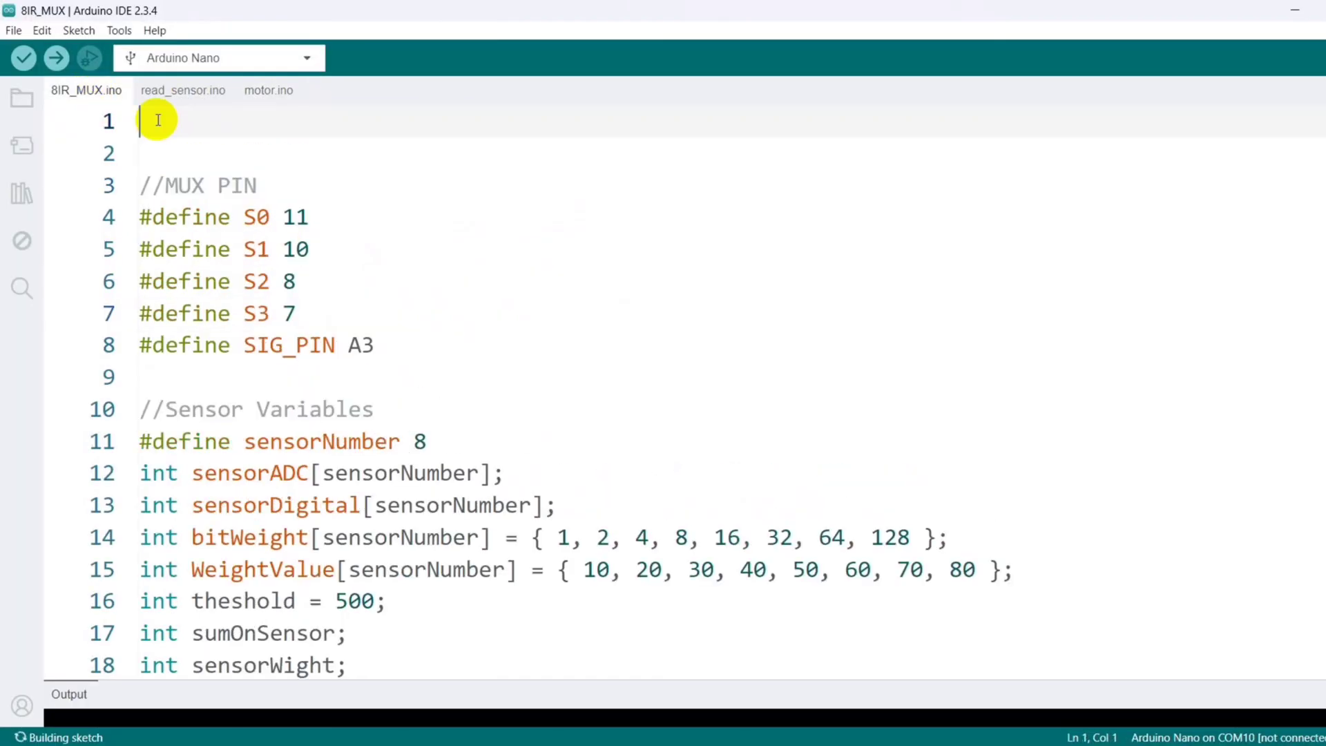
- Add a //motorpins section defining left_motor_forward as pin 5 in the main sketch
type("//motorpins")
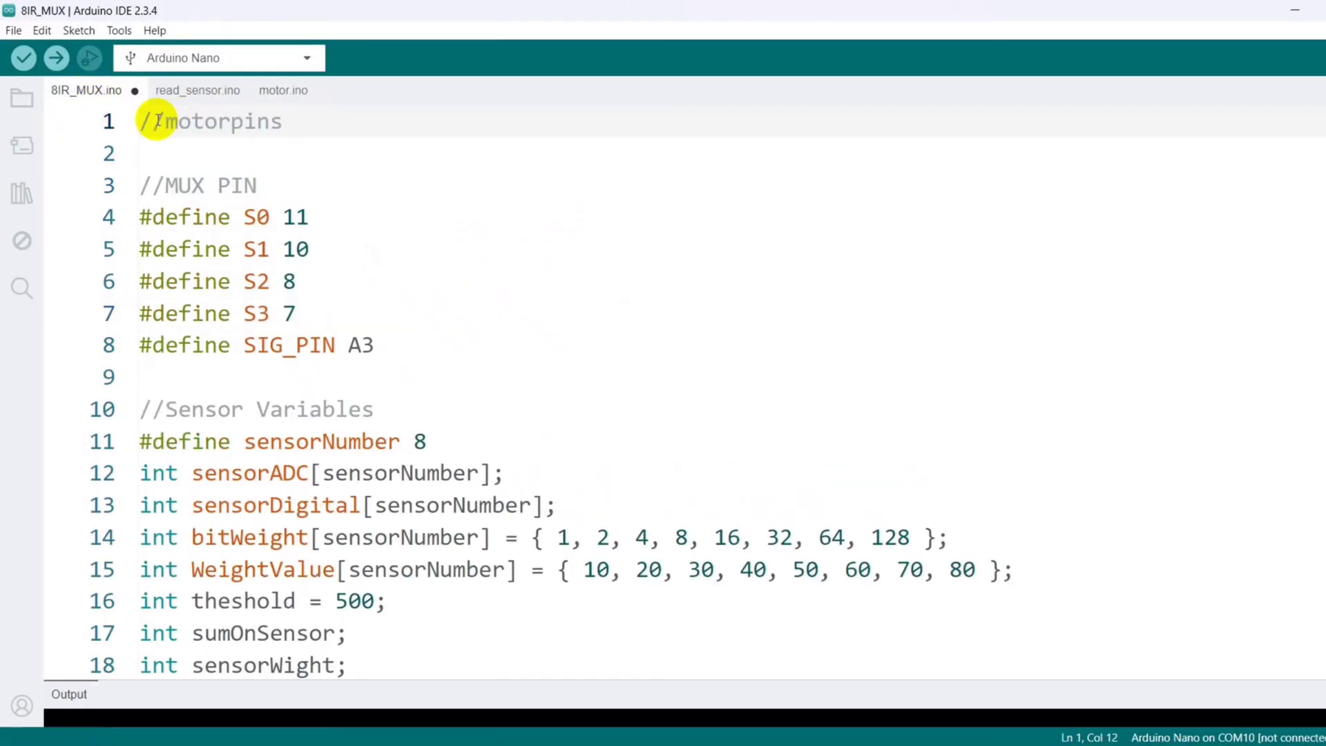
type("#de")
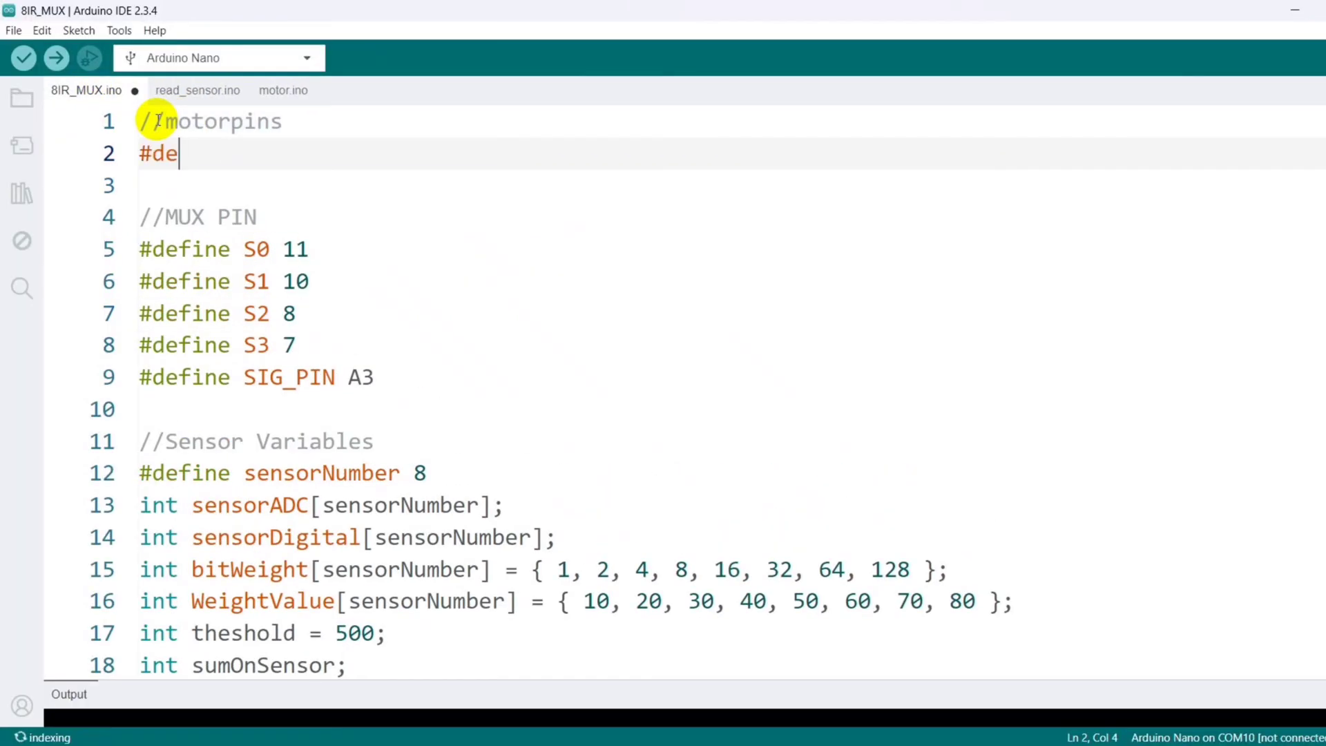
type("fine left_motor_forward 5")
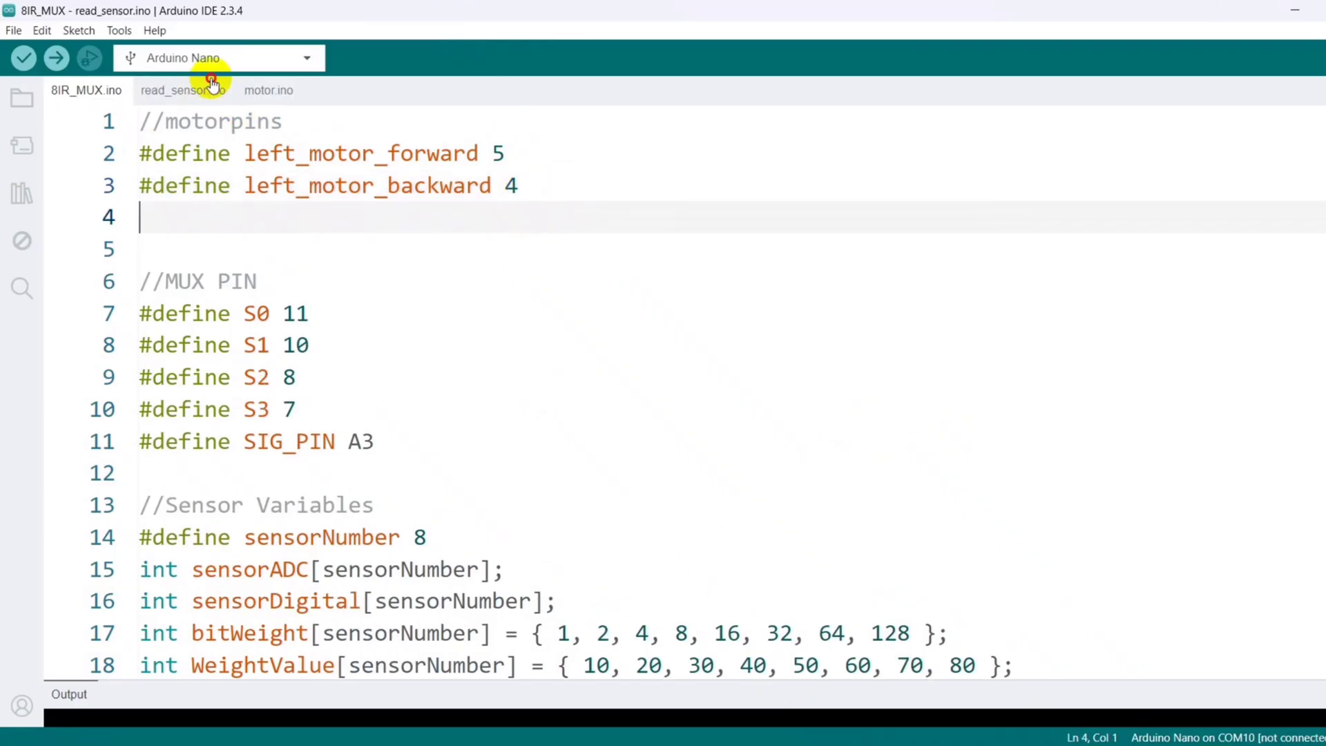
- Add an if(RPWM>0) branch driving right_motor forward HIGH and right_motor_backward LOW, else reversed
left_click(268, 90)
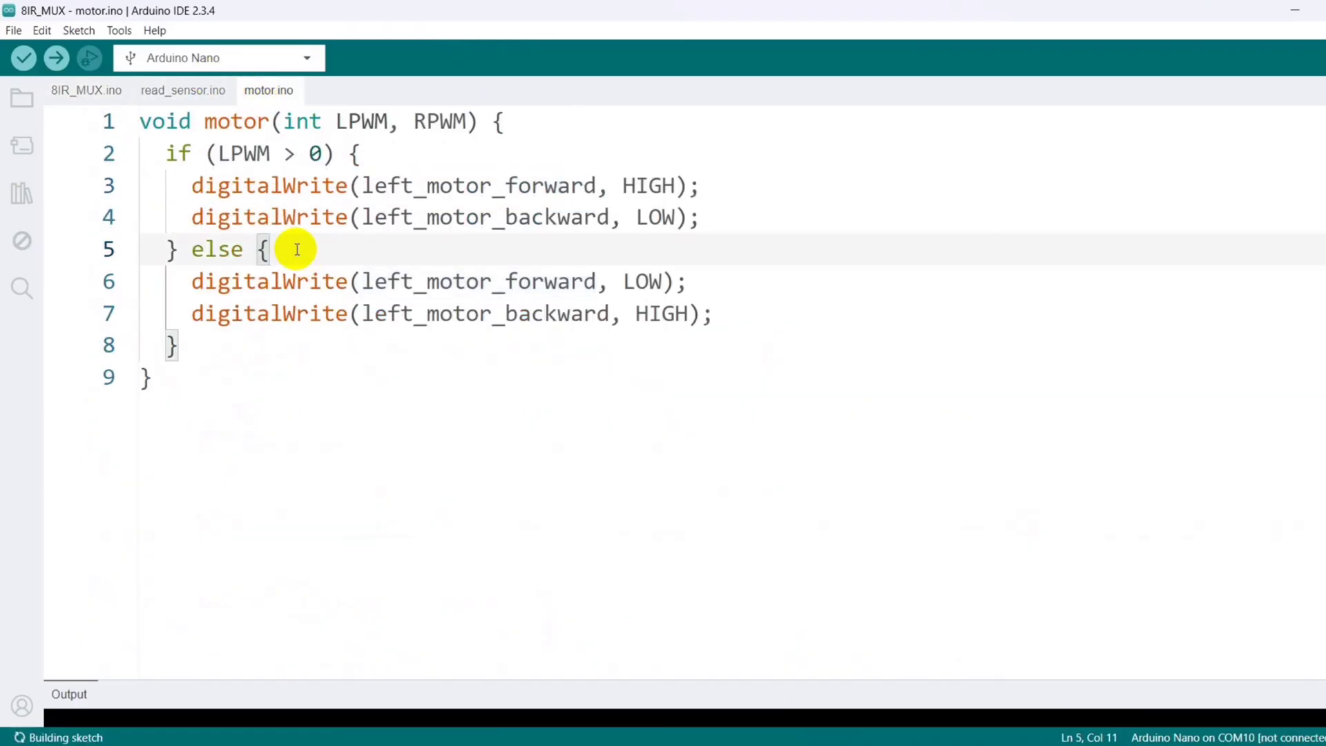
type("if(R")
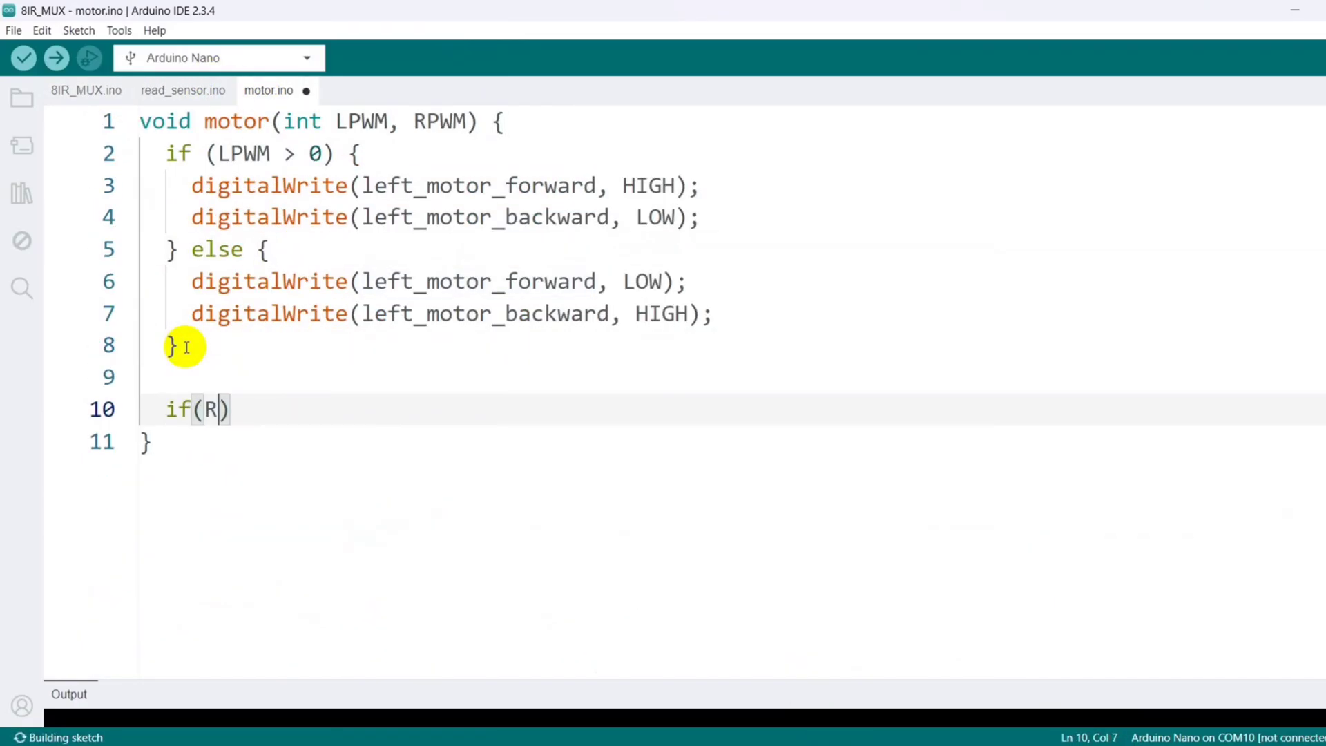
type("PWM>")
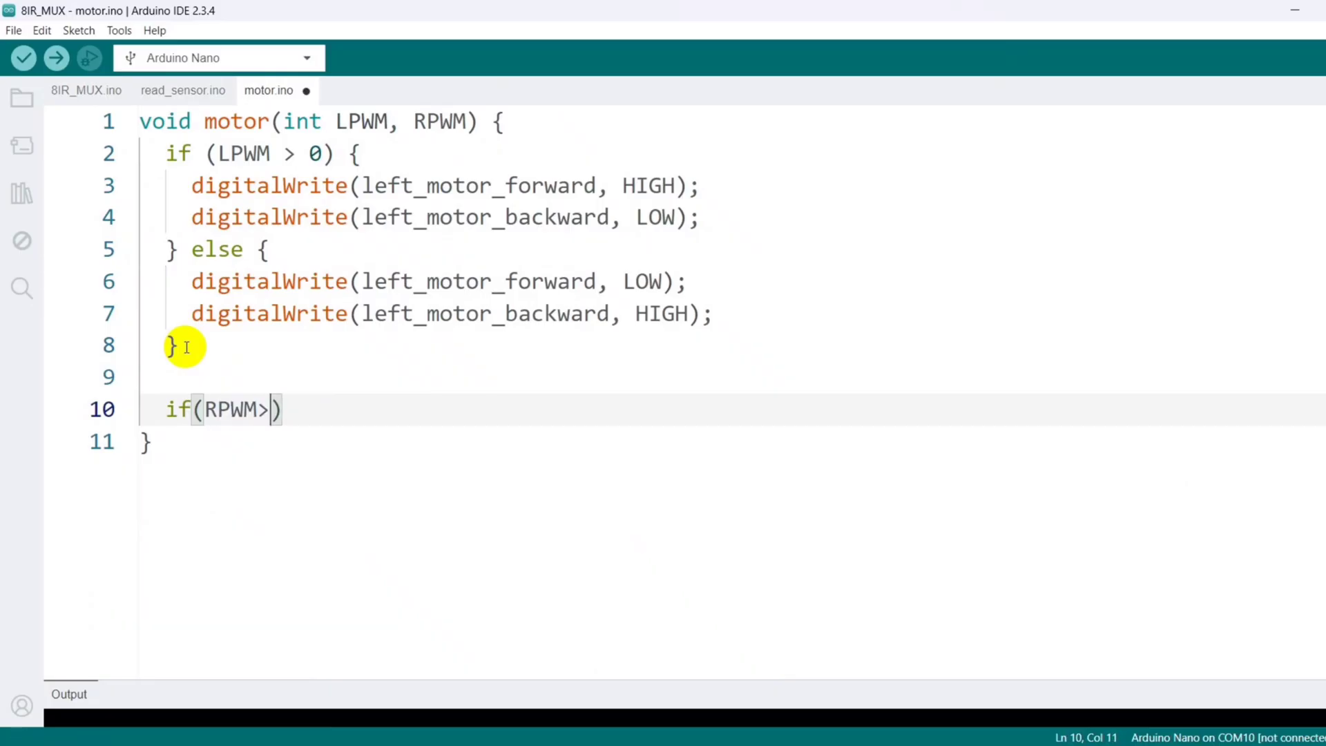
type("0){")
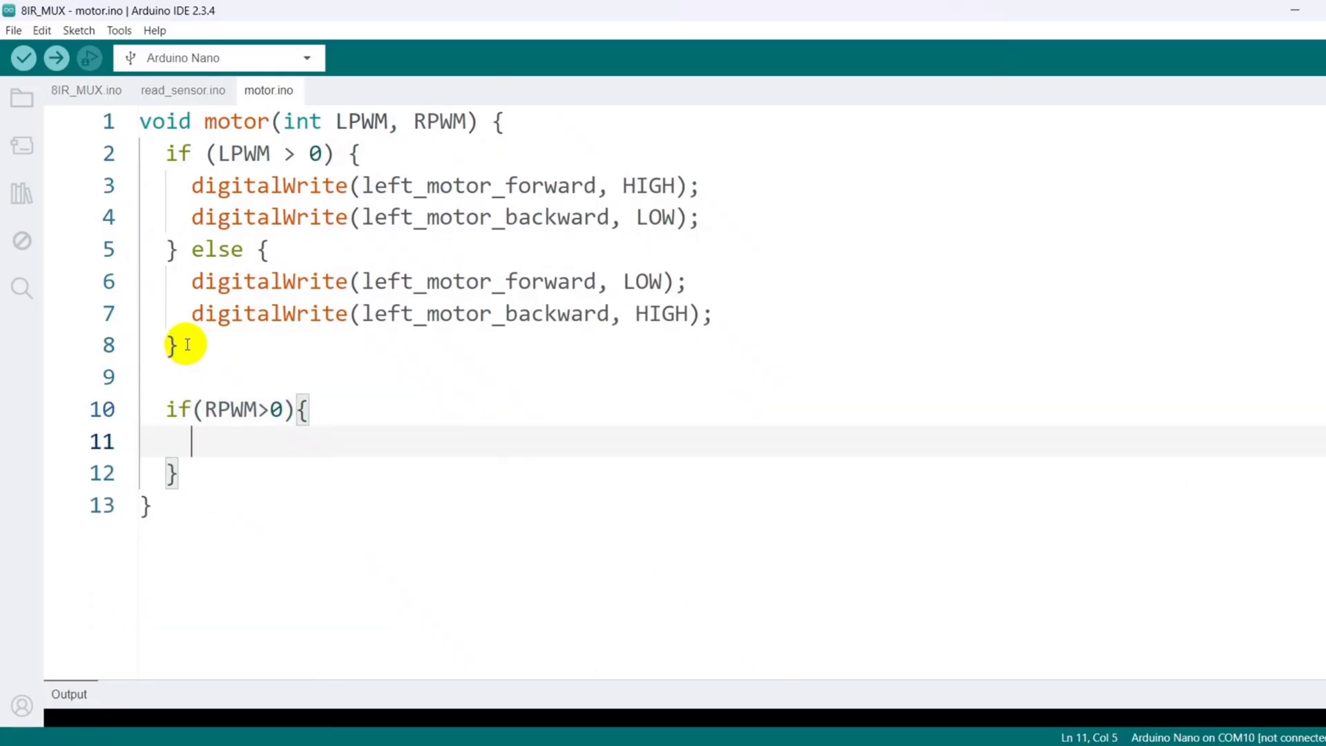
type("digitalWrite(right_motor_forward, HIGH);")
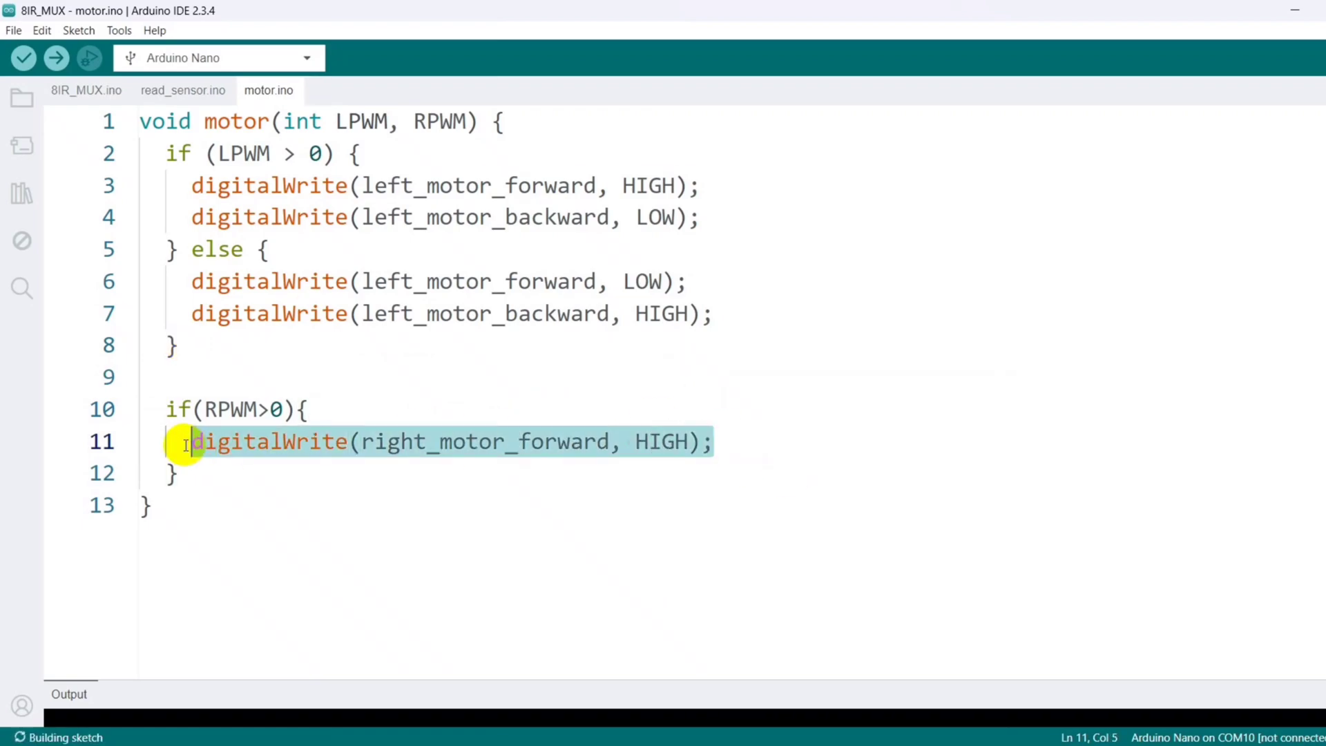
type("digitalWrite(right_motor_backward, LOW);")
type("digitalWrite(right_motor_backward, HIGH);")
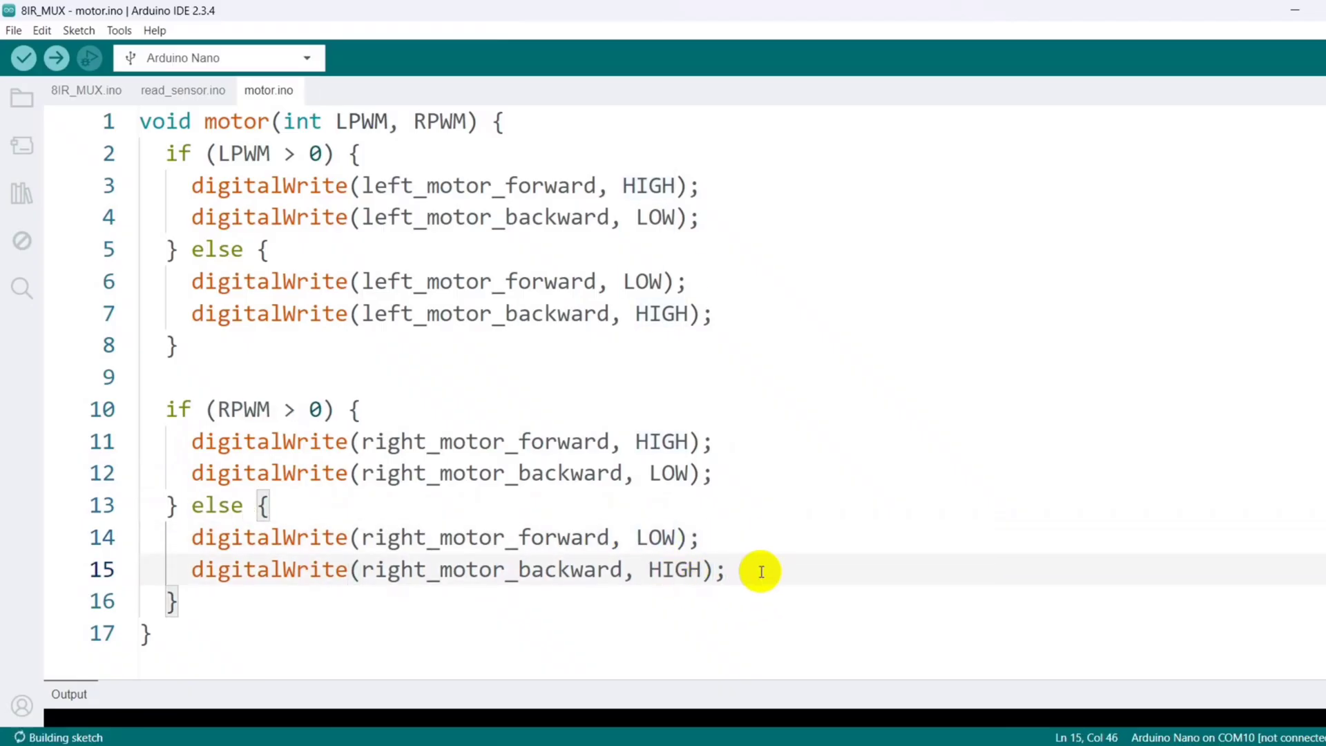
left_click(85, 90)
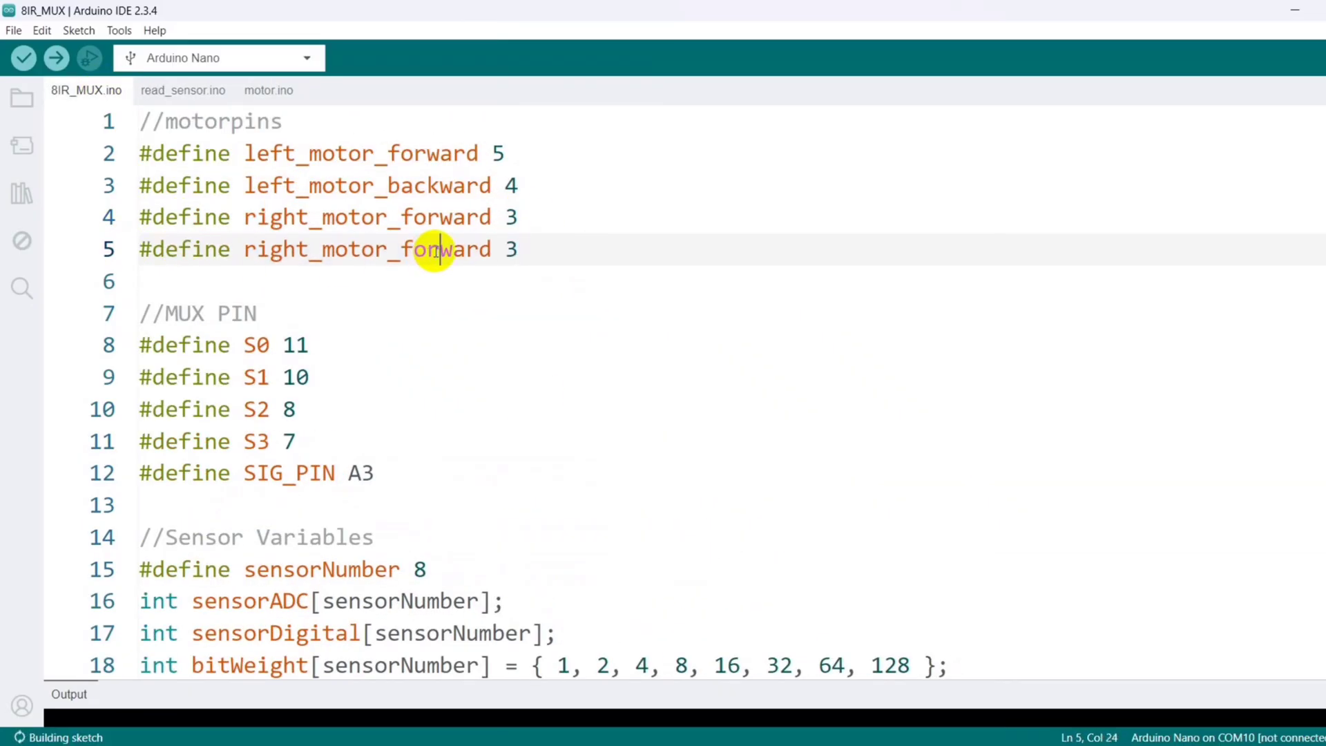
- Clamp LPWM and RPWM with constrain(..., -255, 255) inside the motor function
left_click(266, 90)
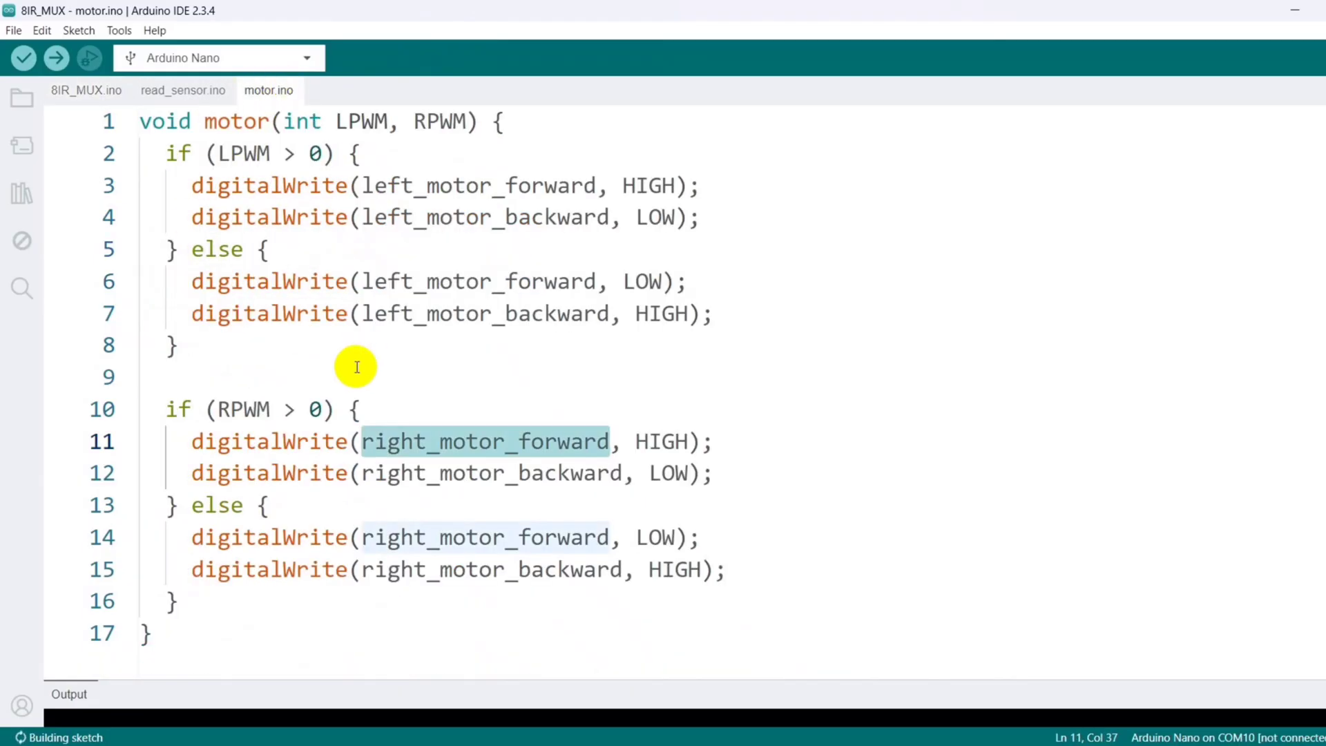
type("LPW")
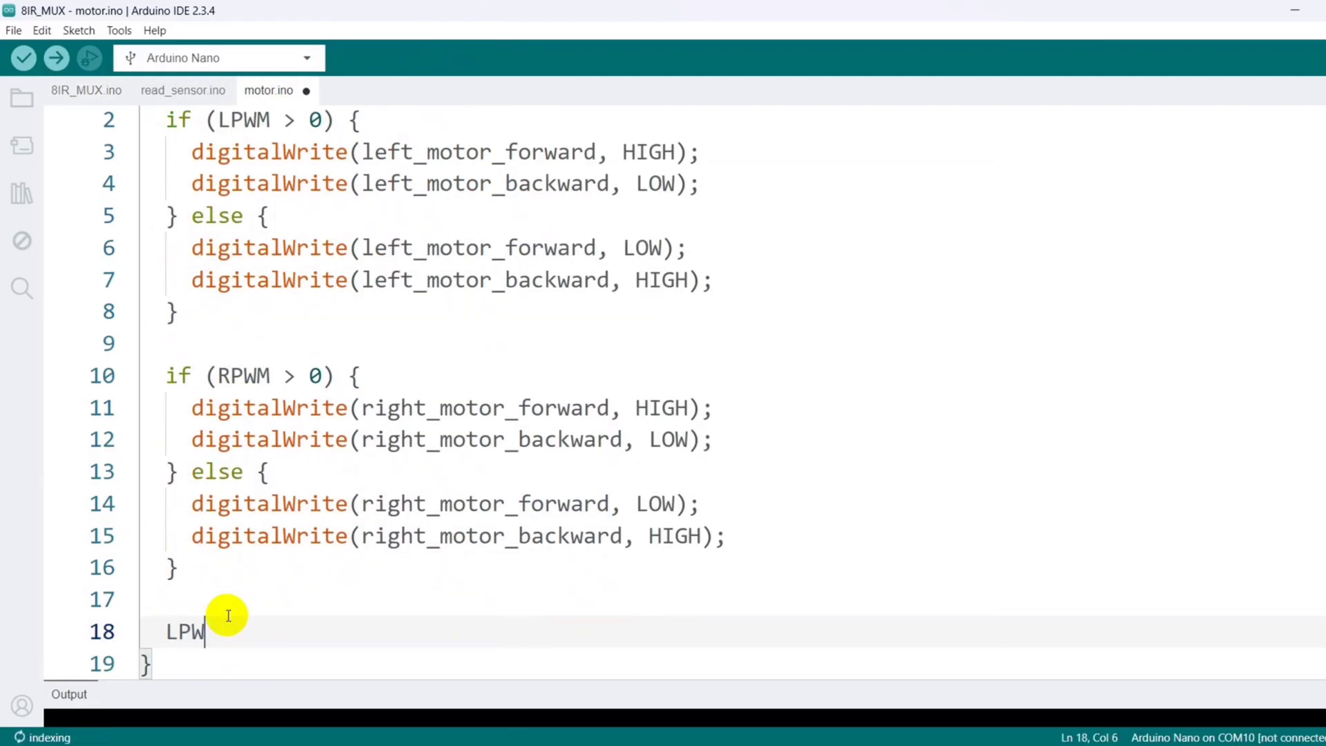
type("=constrain")
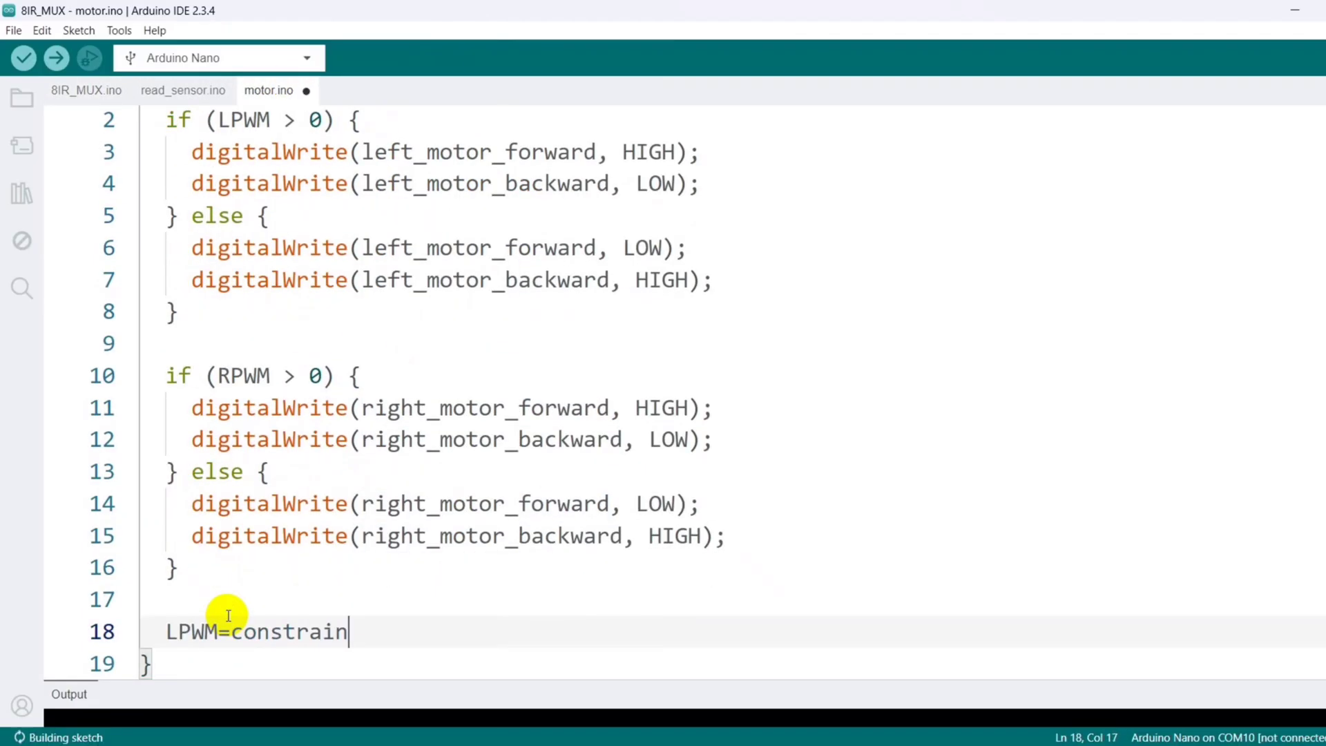
type("(LPWM)")
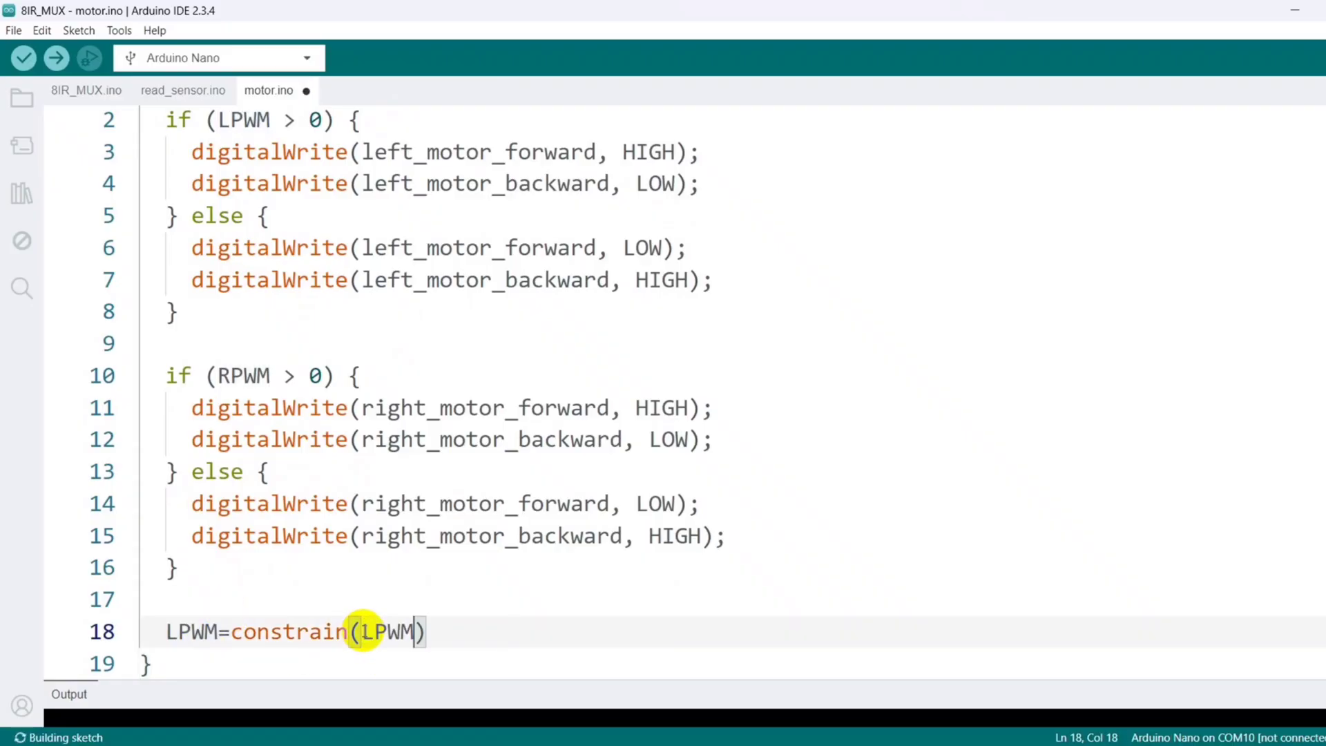
type(", -255, 255")
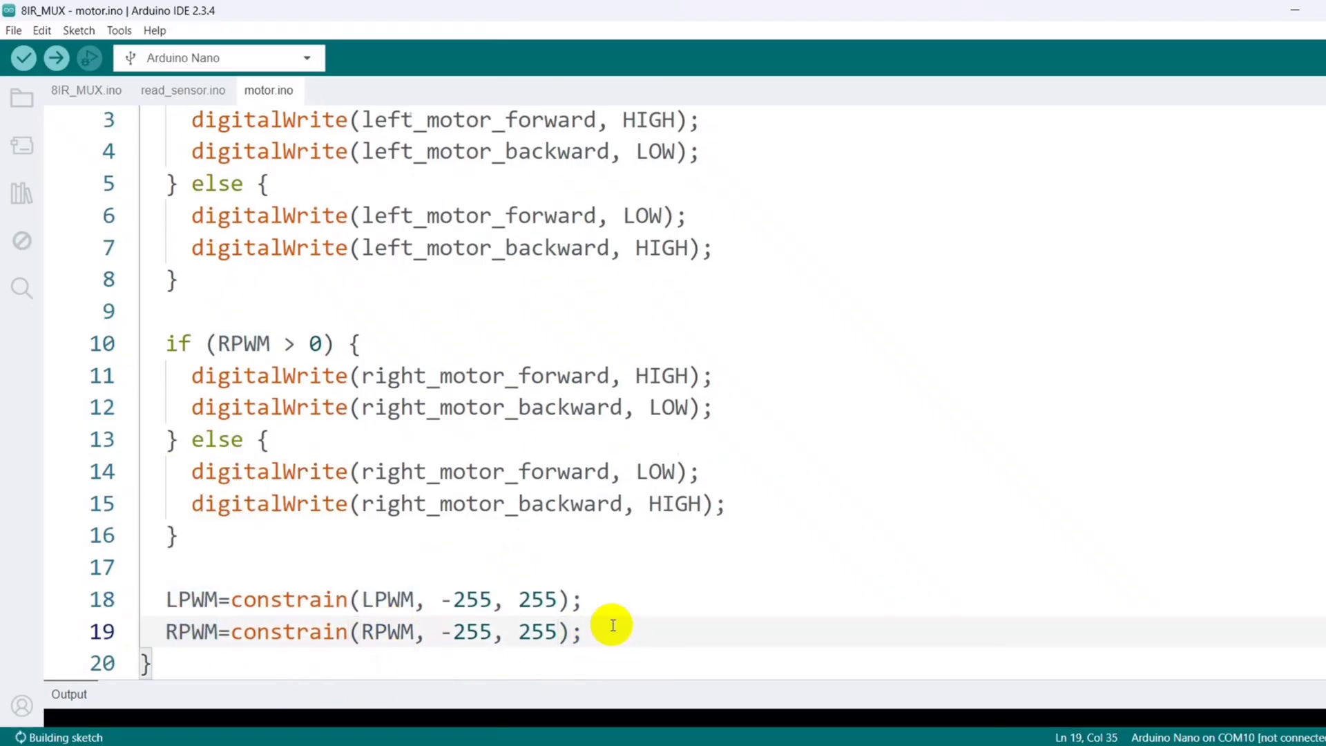
- Write abs(LPWM) and abs(RPWM) to the motor speed pins with analogWrite
type("analogWrite")
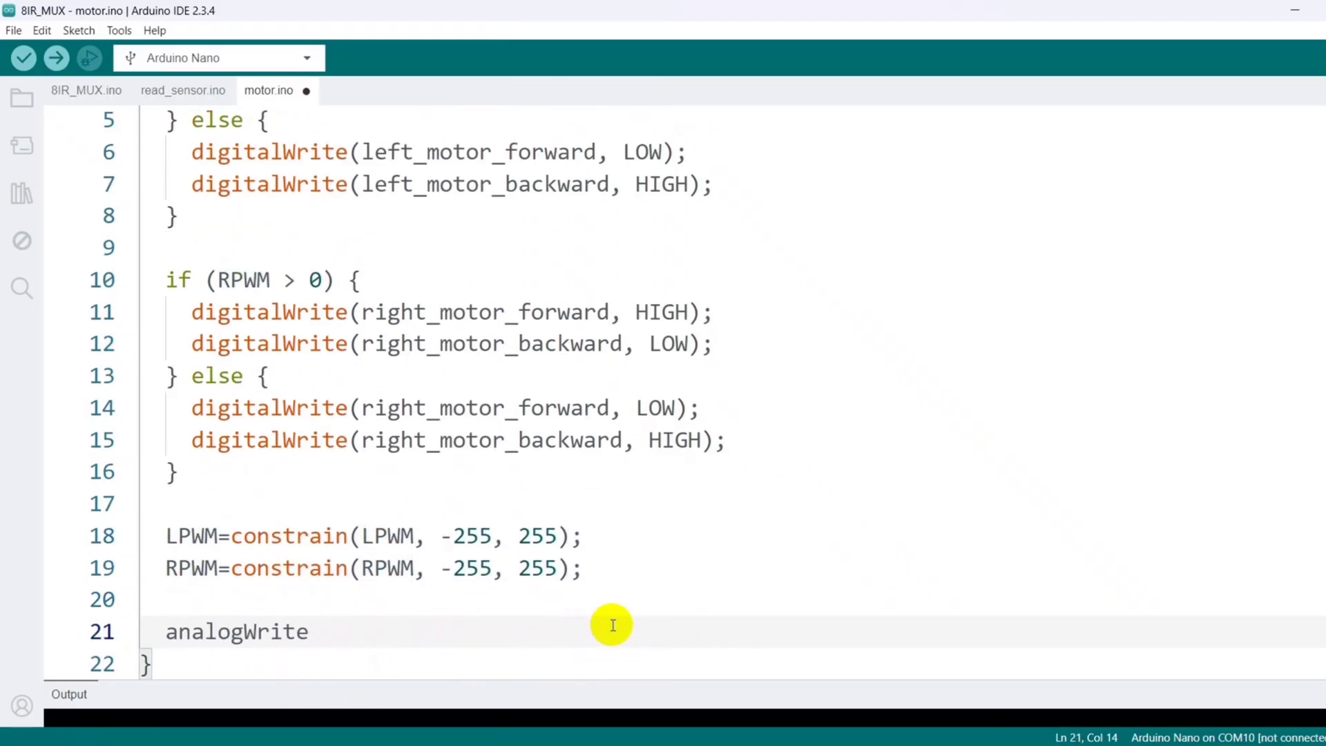
type("()")
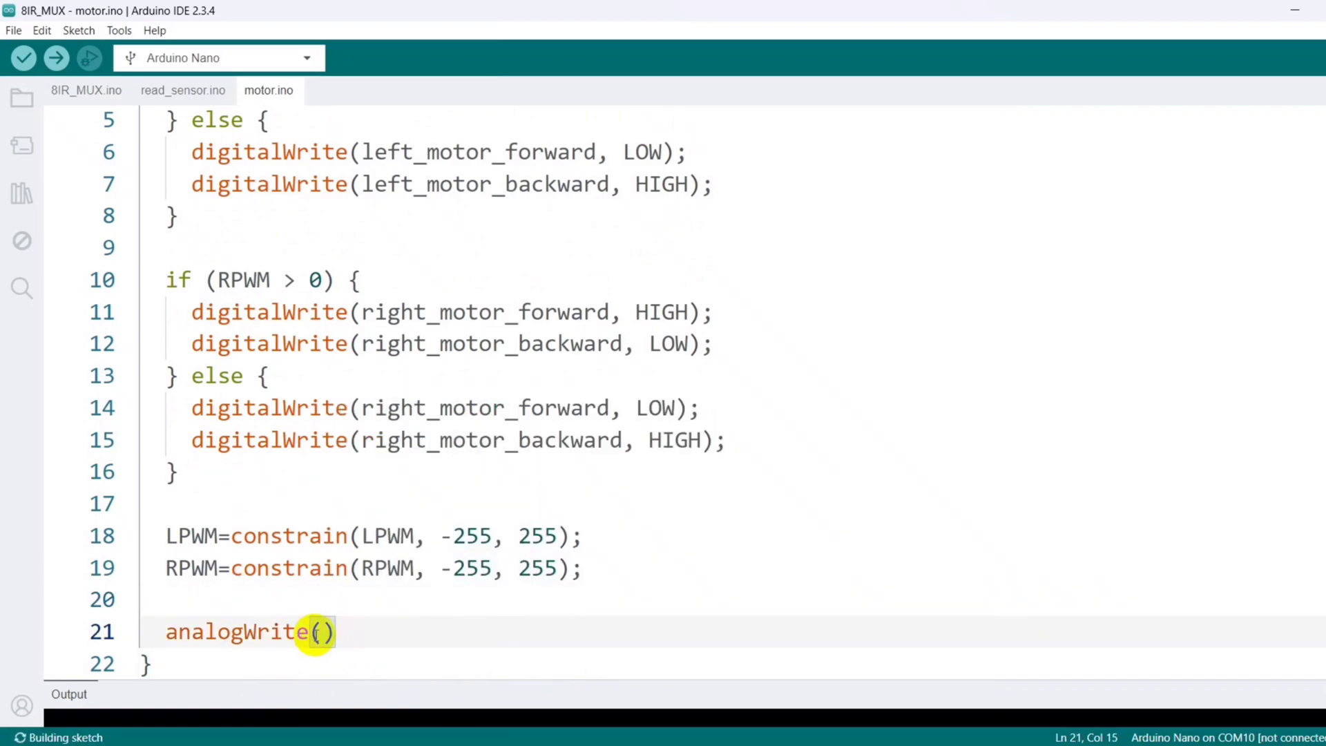
type("left_motor_spe")
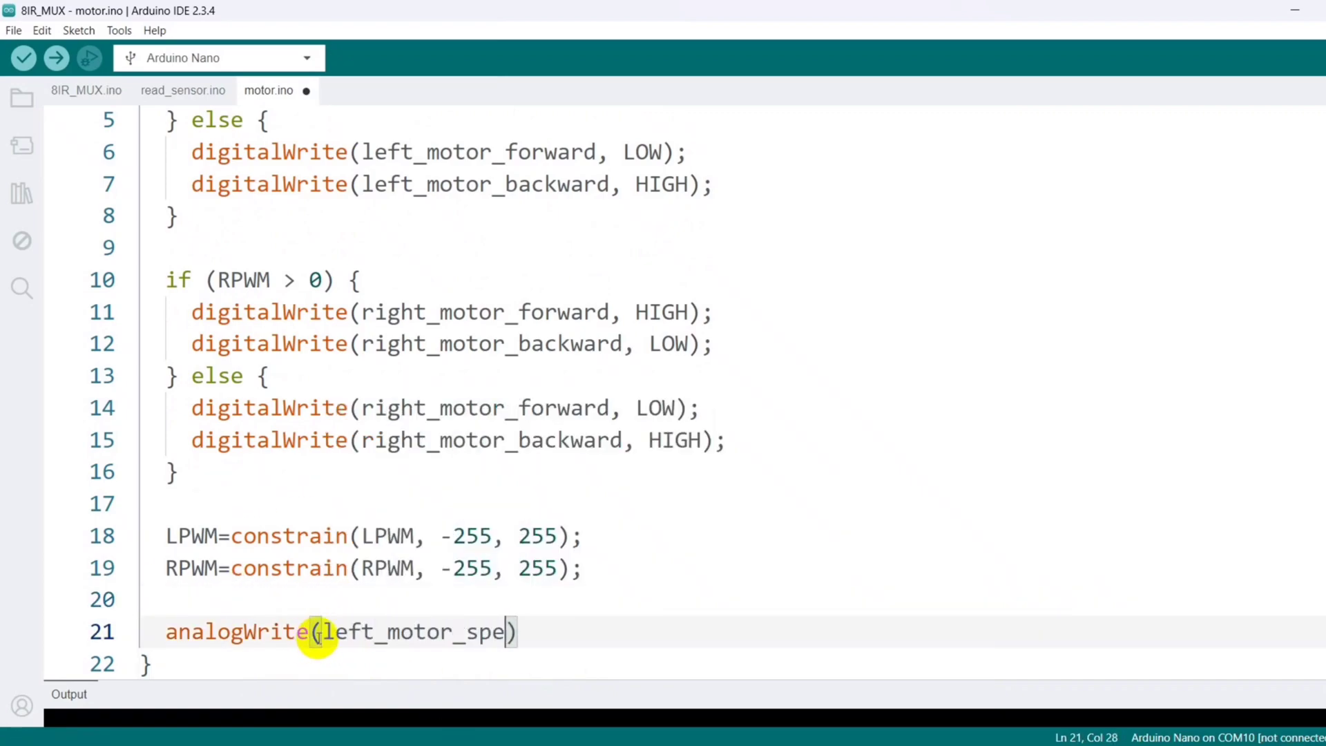
type("ed, abs")
type("#")
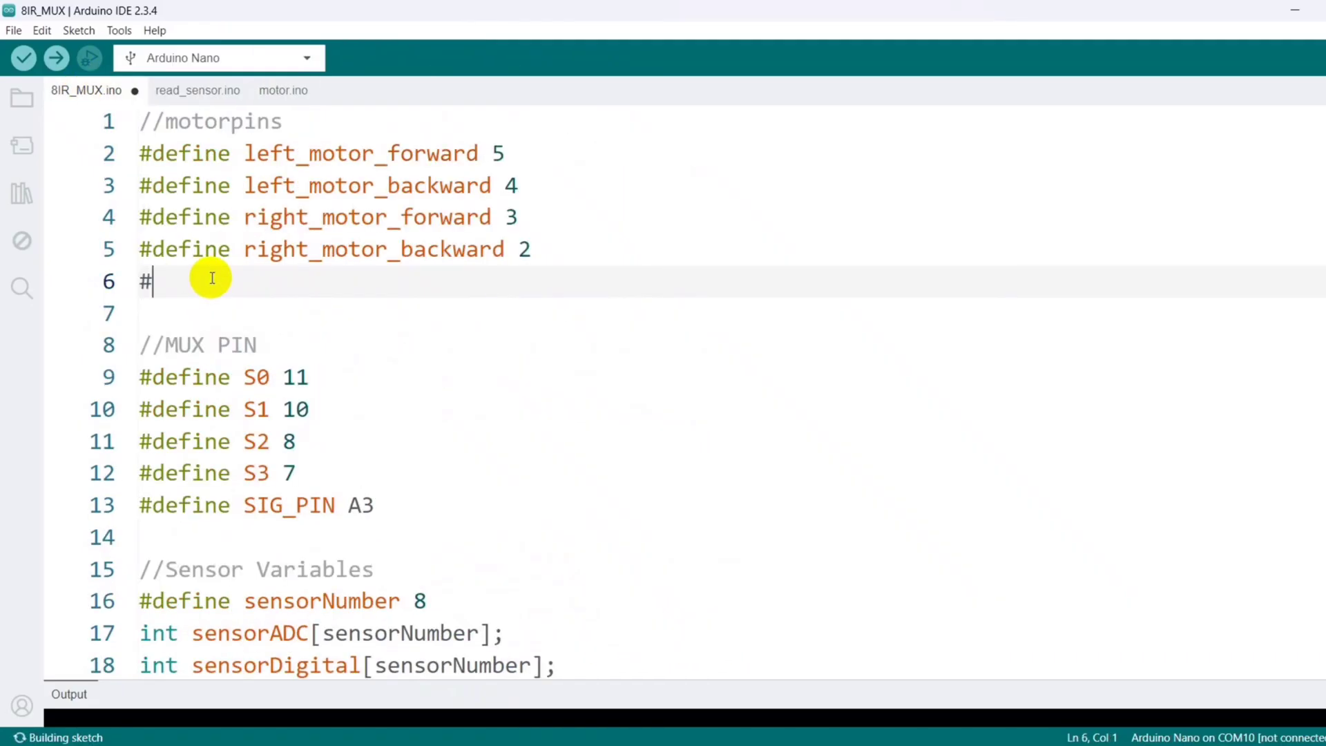
- Define left_motor_speed as pin 9 in the main sketch's pin definitions
type("define left_motor_speed 9")
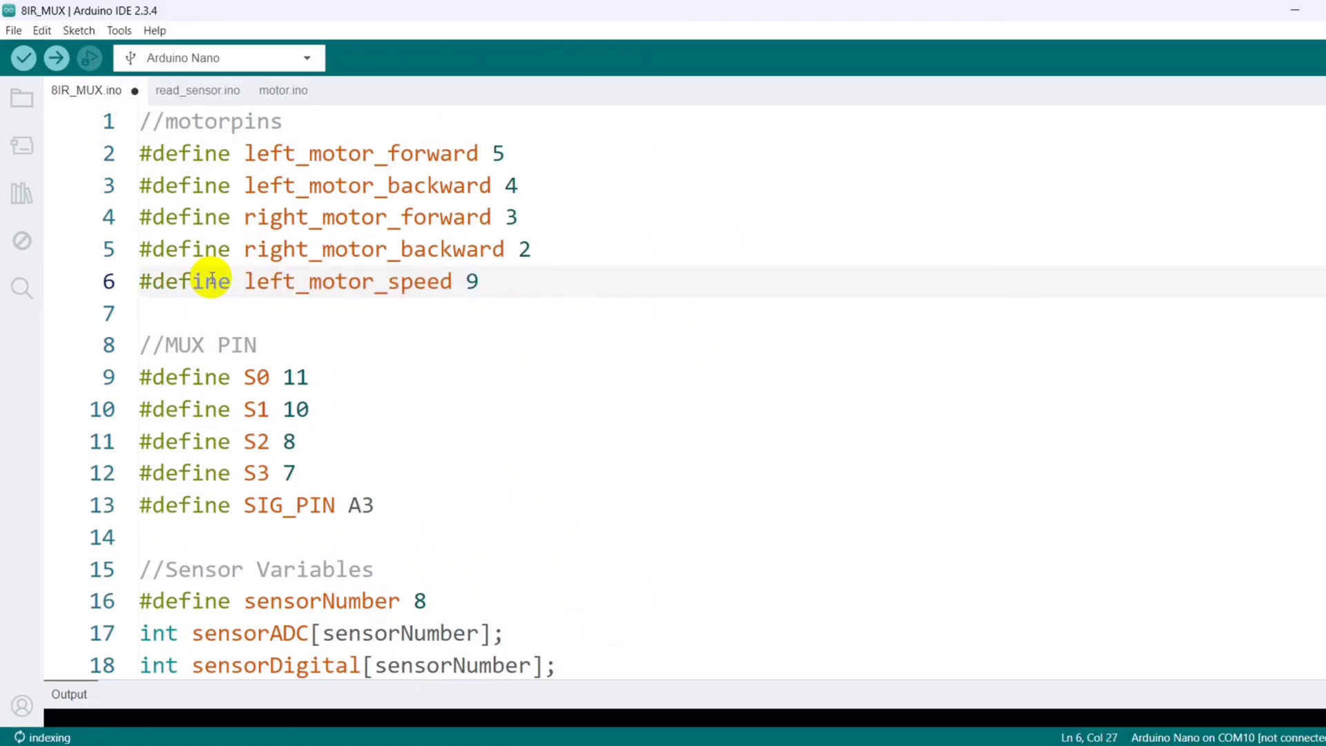
left_click(268, 90)
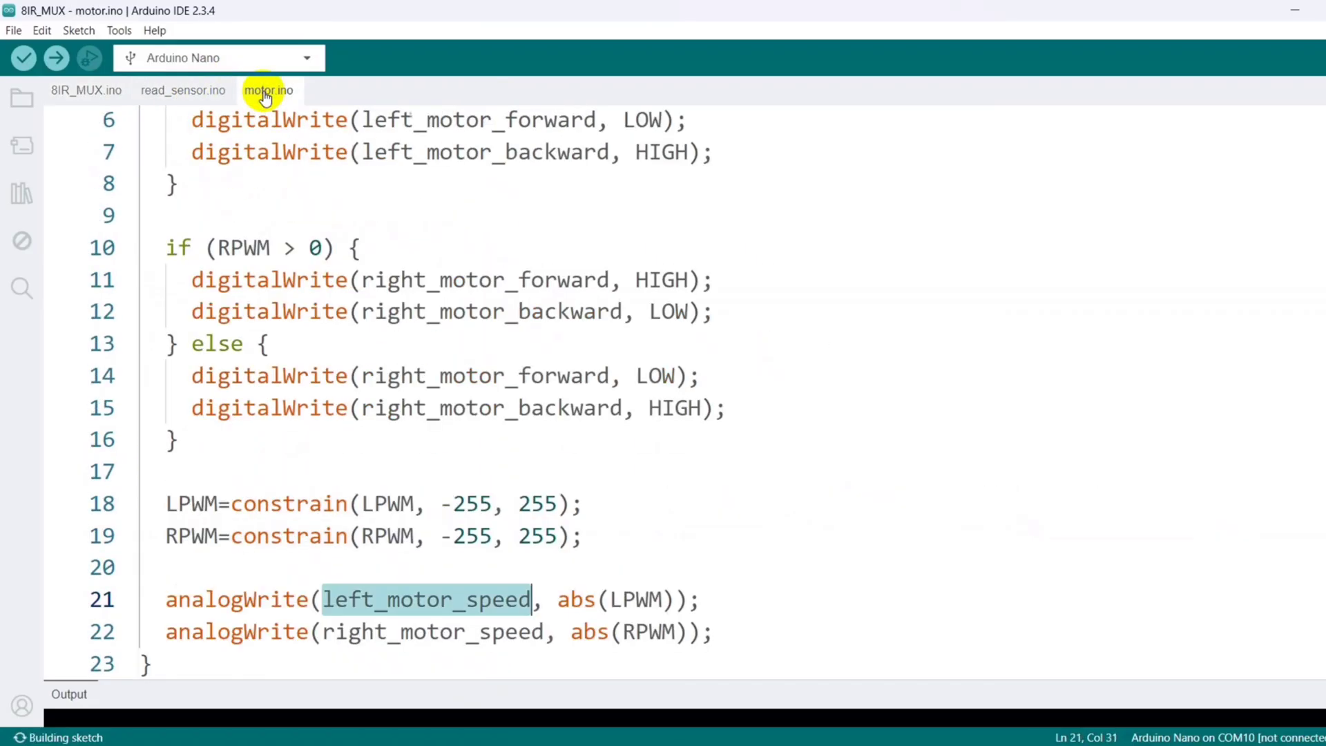
left_click(86, 90)
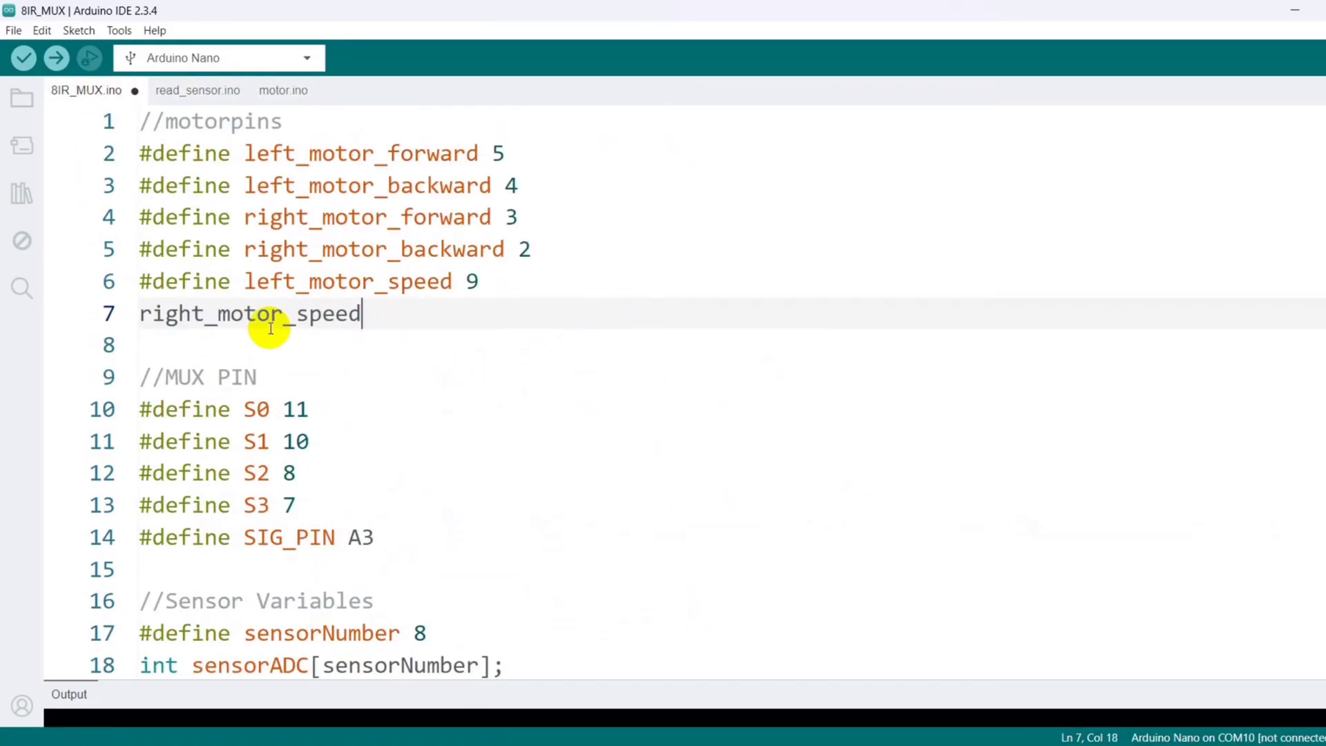
type("#define")
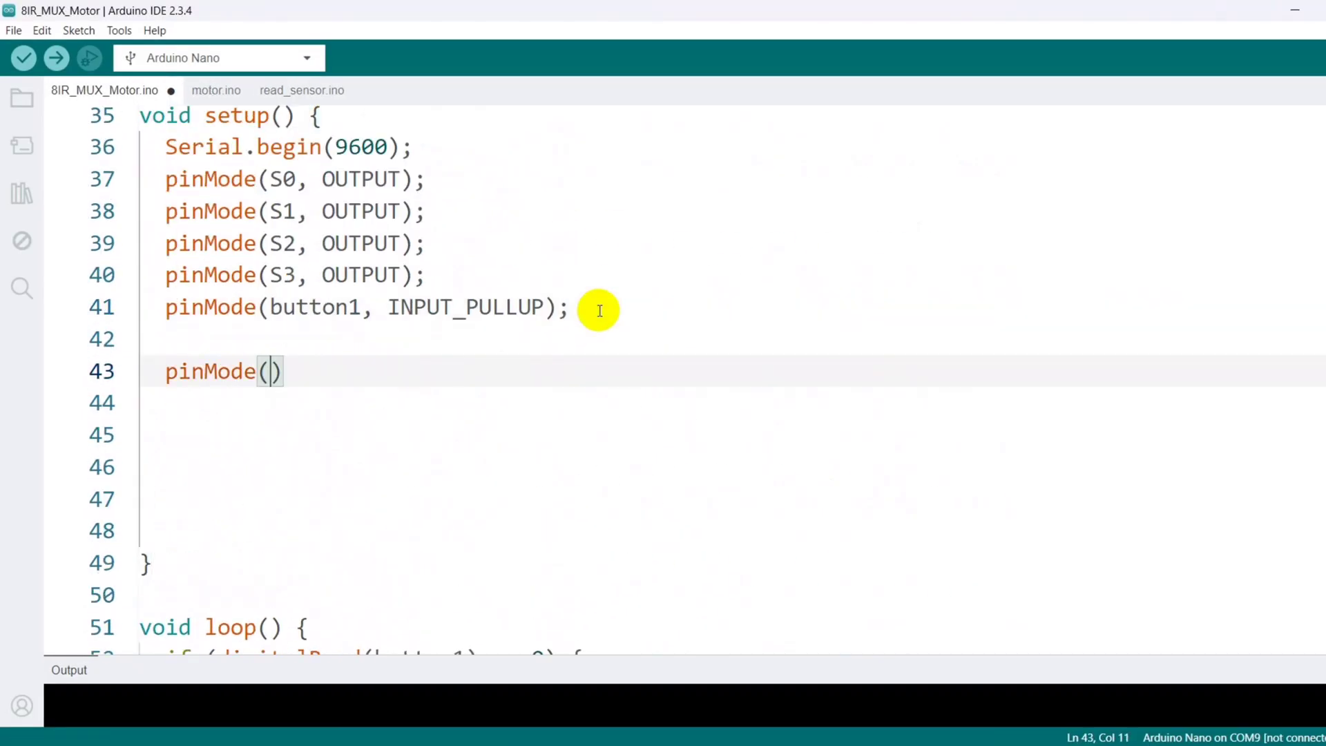
- Set left_motor_forward, left_motor_backward and left_motor_speed as OUTPUT with pinMode in setup()
type("left_motor_forward, OUTPUT")
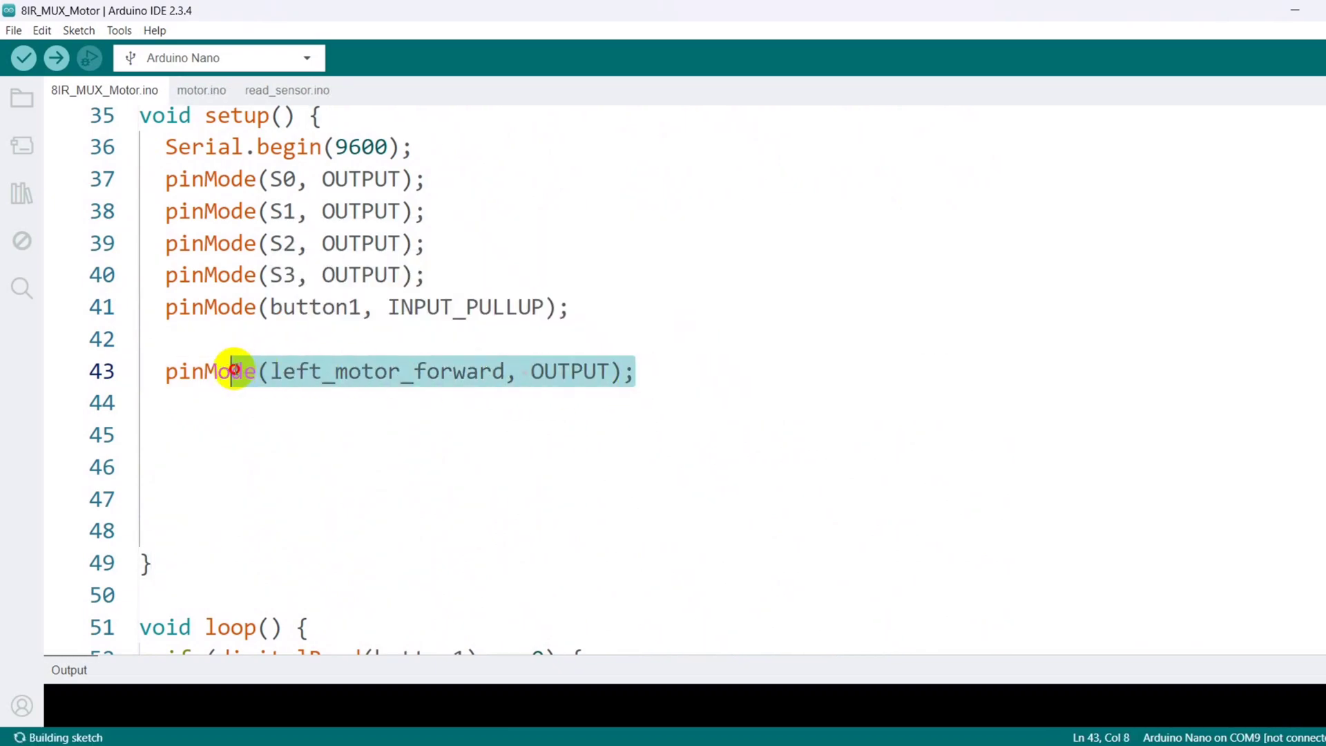
type("pinMode(left_motor_baward, OUTPUT);")
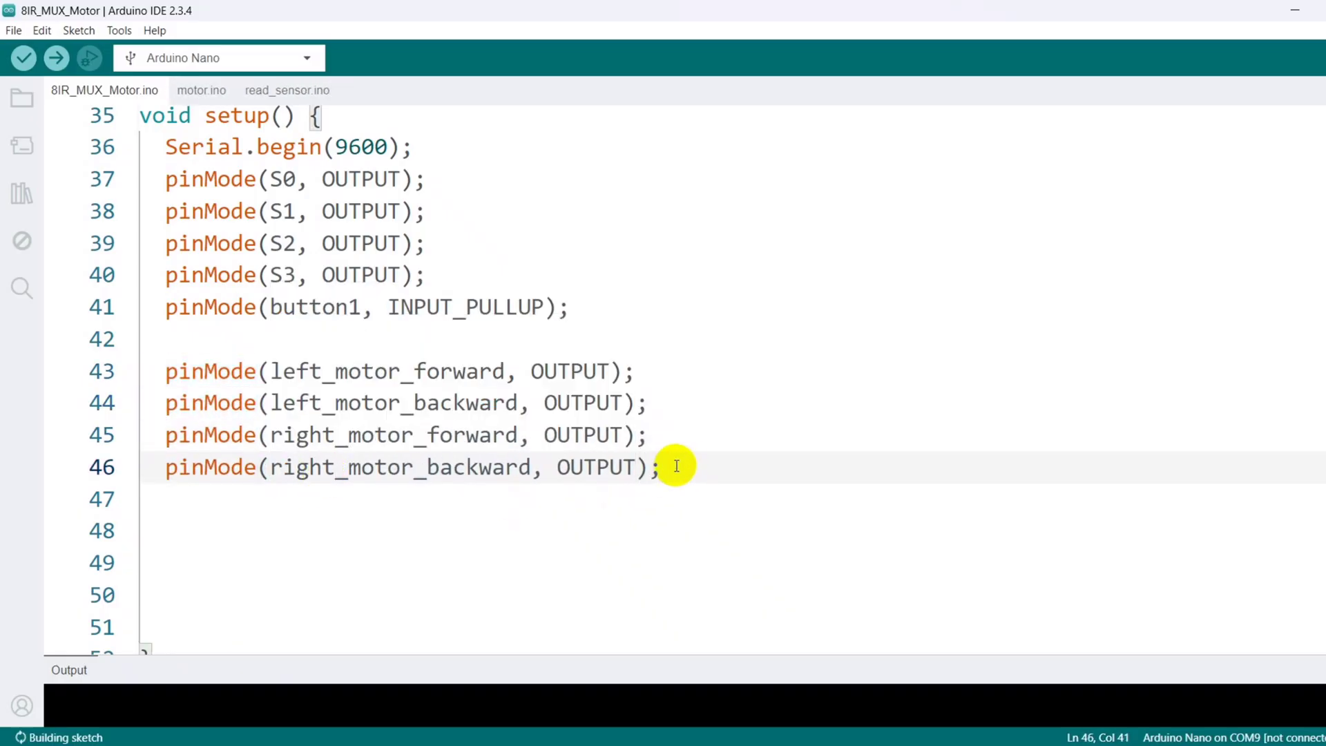
type("pinMode(left_motor_speed, OUTPUT);")
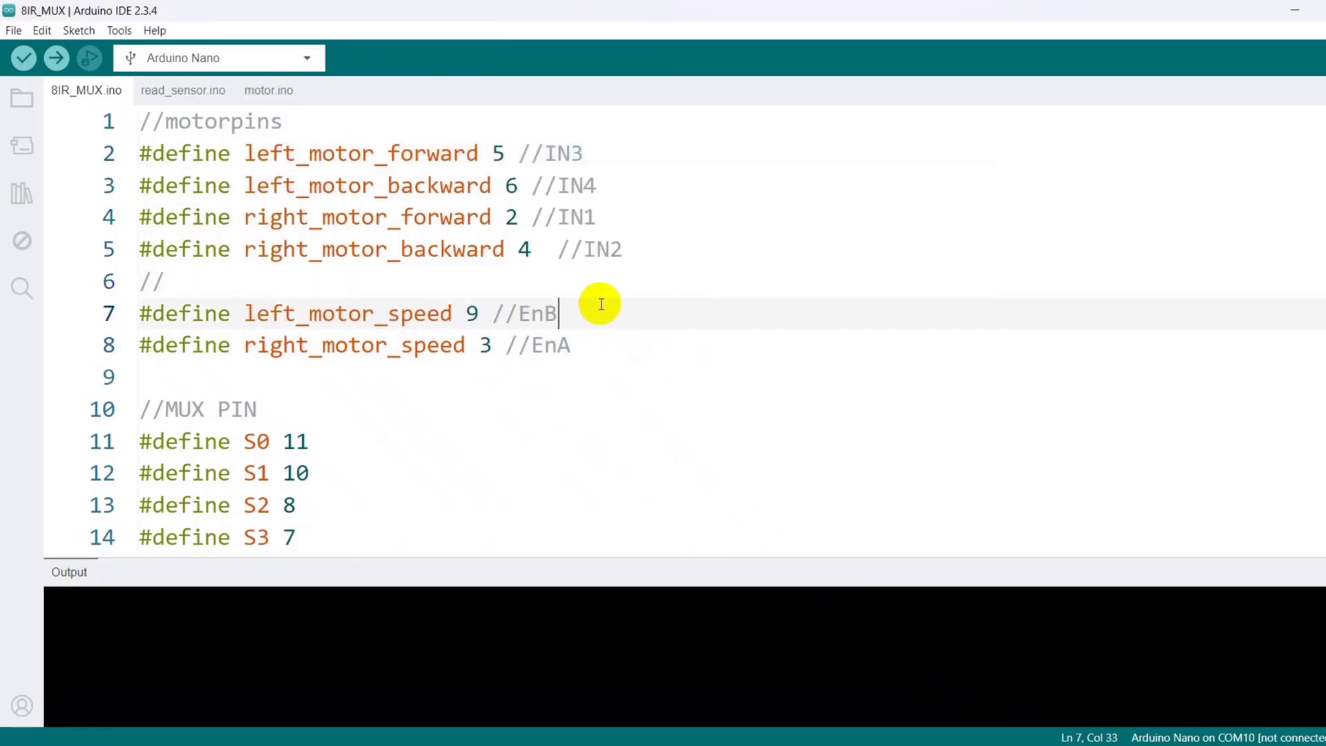
- Serial.print String(LPWM) and String(RPWM), comma-separated, after the constrain lines
left_click(268, 90)
type("Serial.print(String")
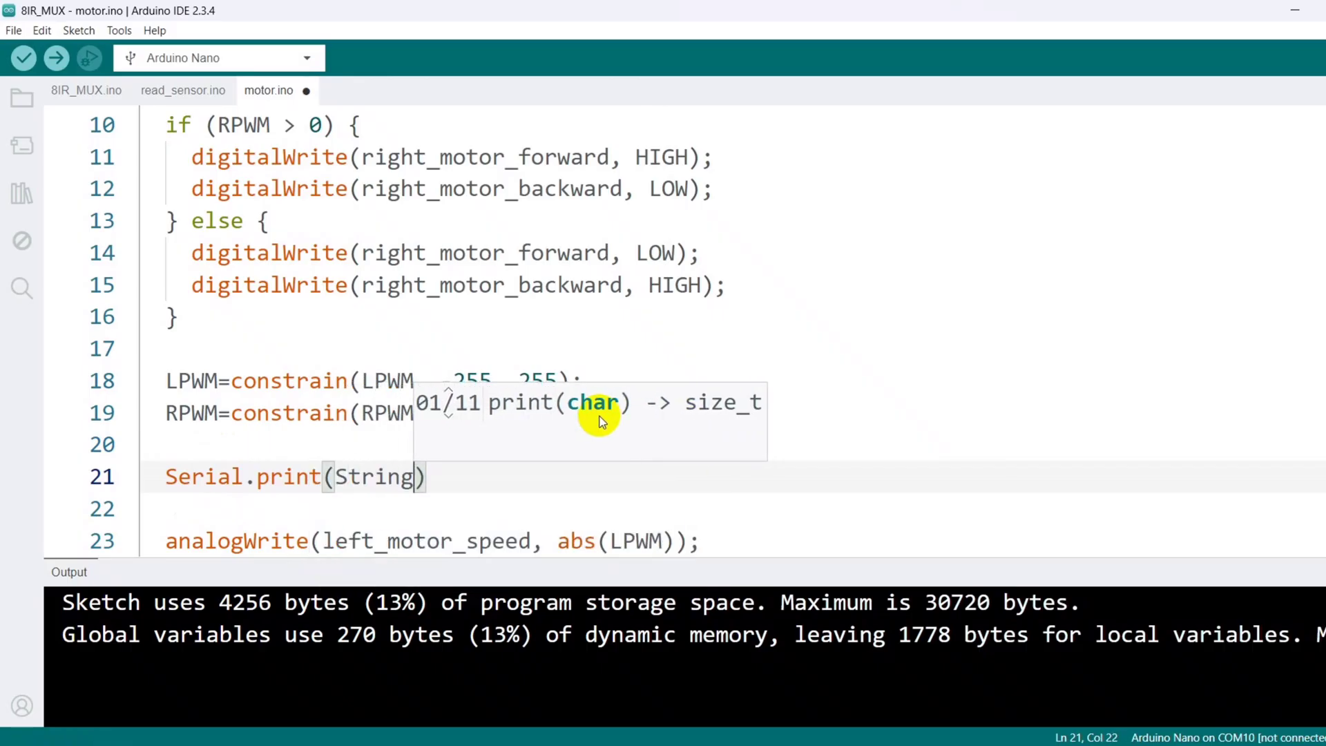
type("LPWM)+\",  \"+)")
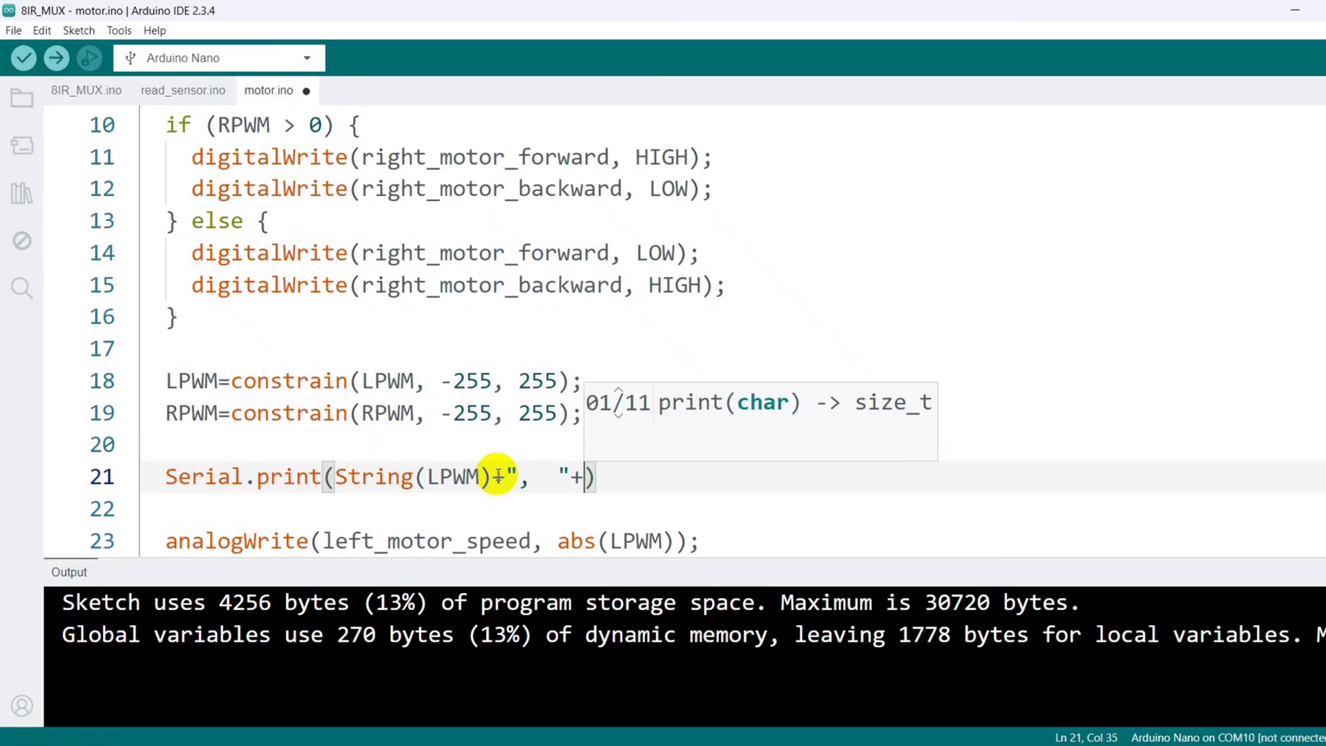
type("String(RPWM)")
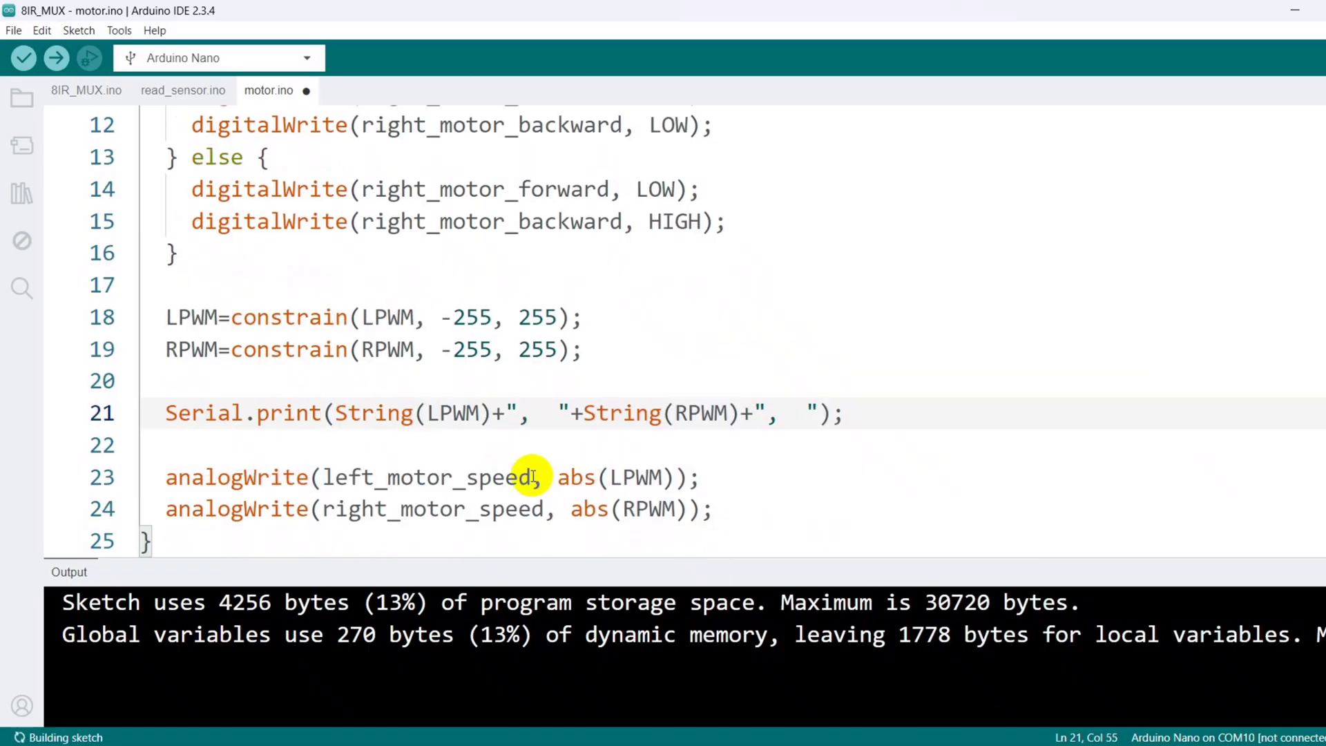
type("Serial.prit")
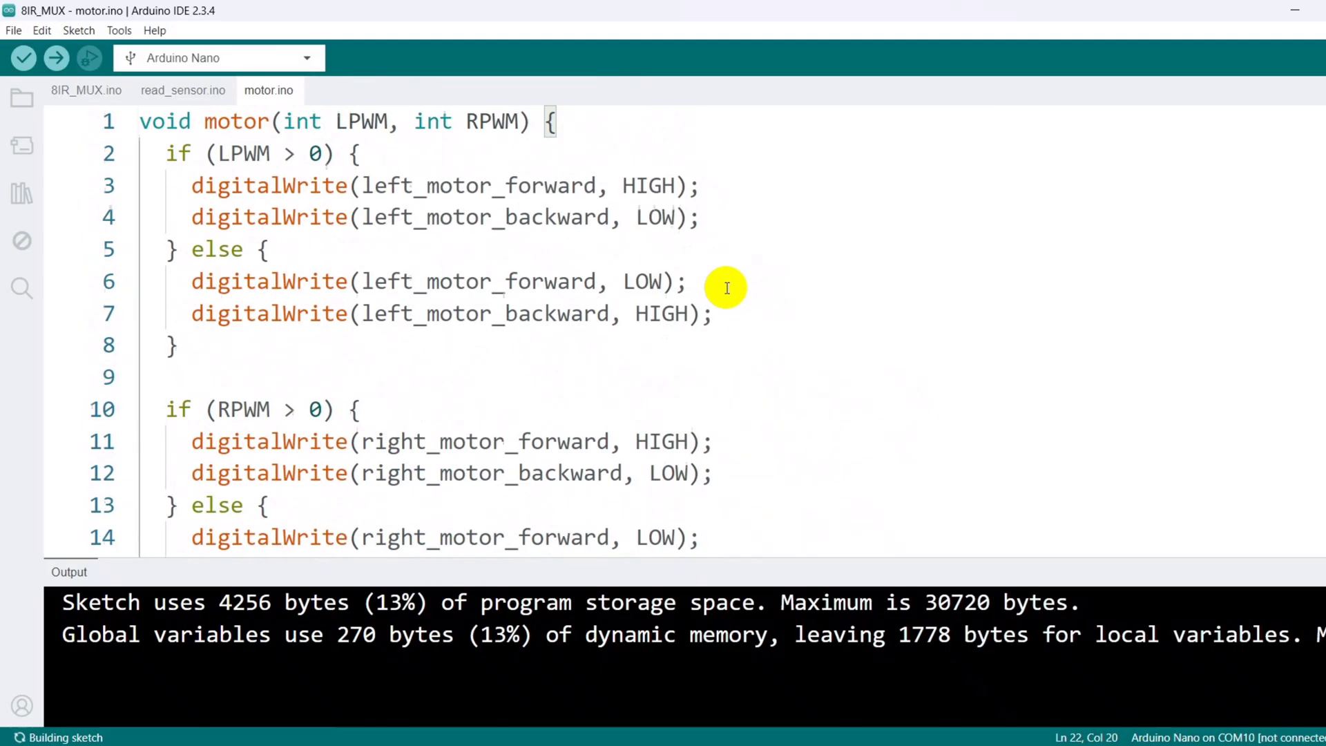
left_click(86, 89)
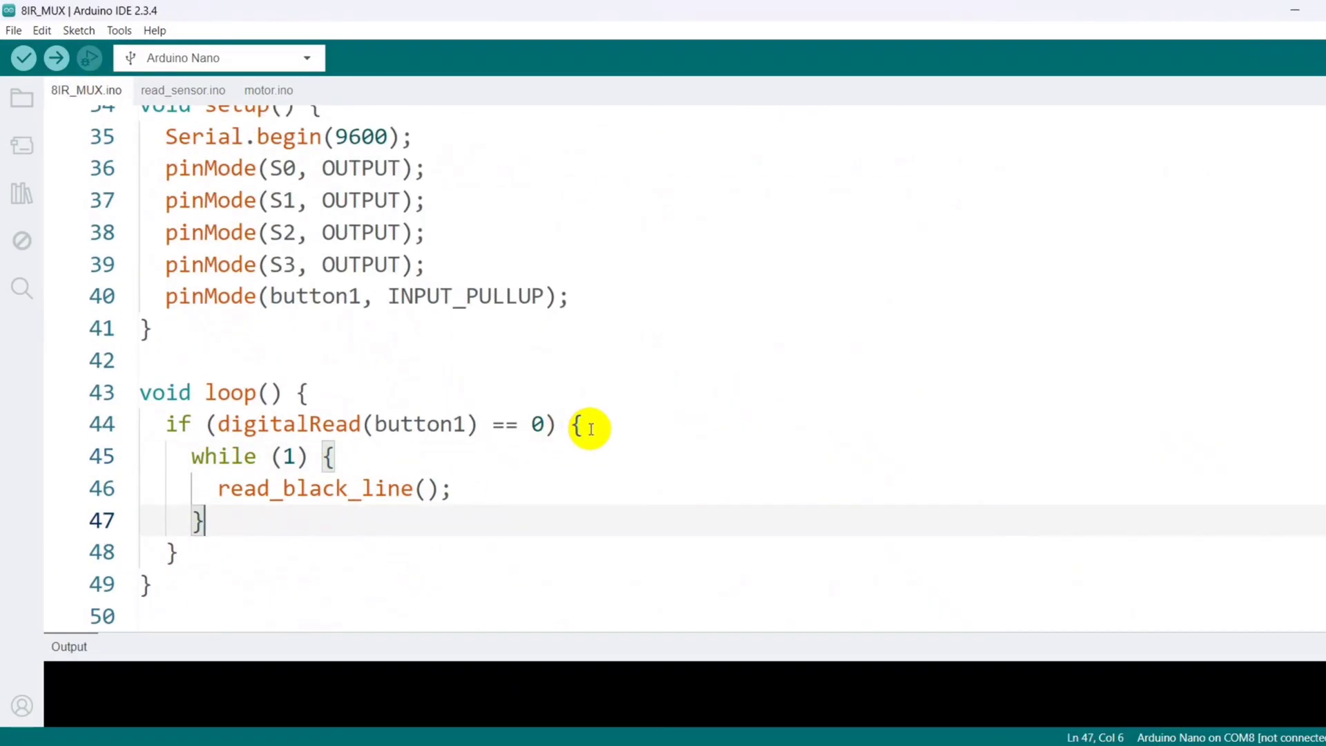
- In loop, call motor(255, 255) when digitalRead(button2) == 0
type("if()")
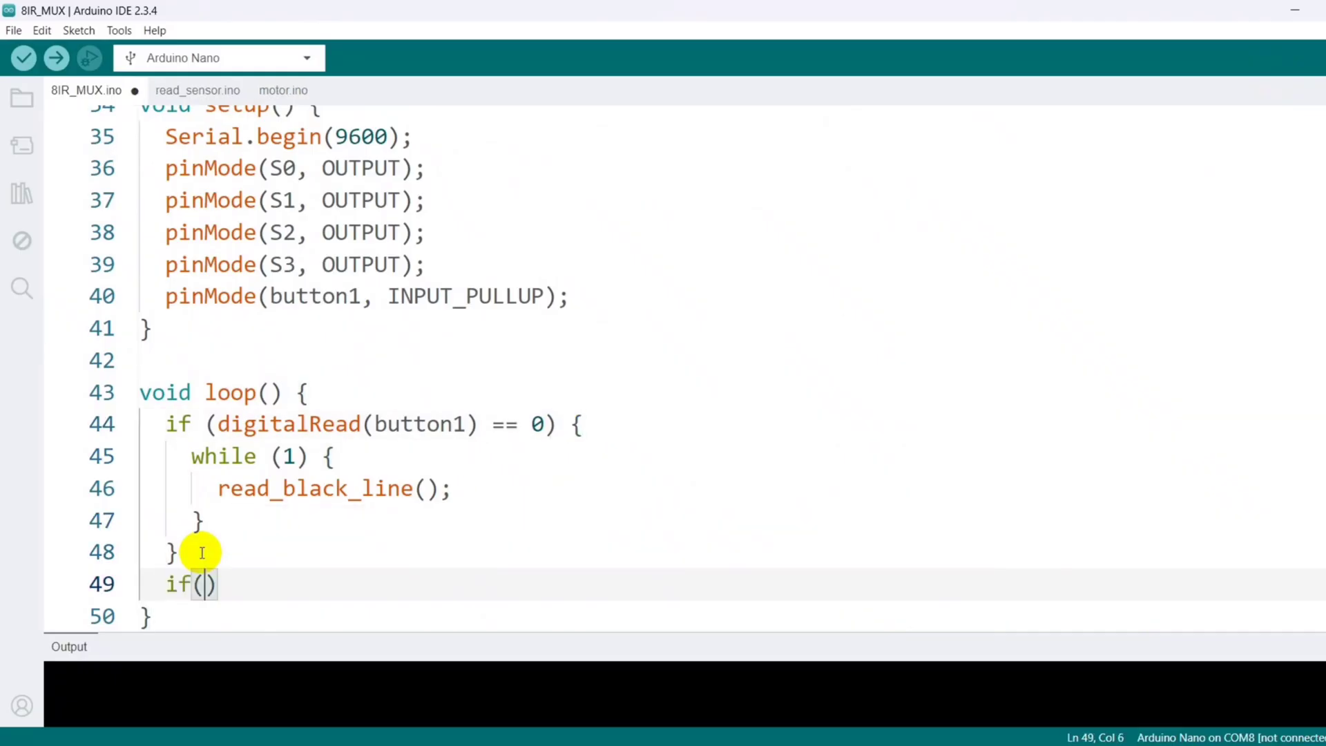
type("digitalRead(")
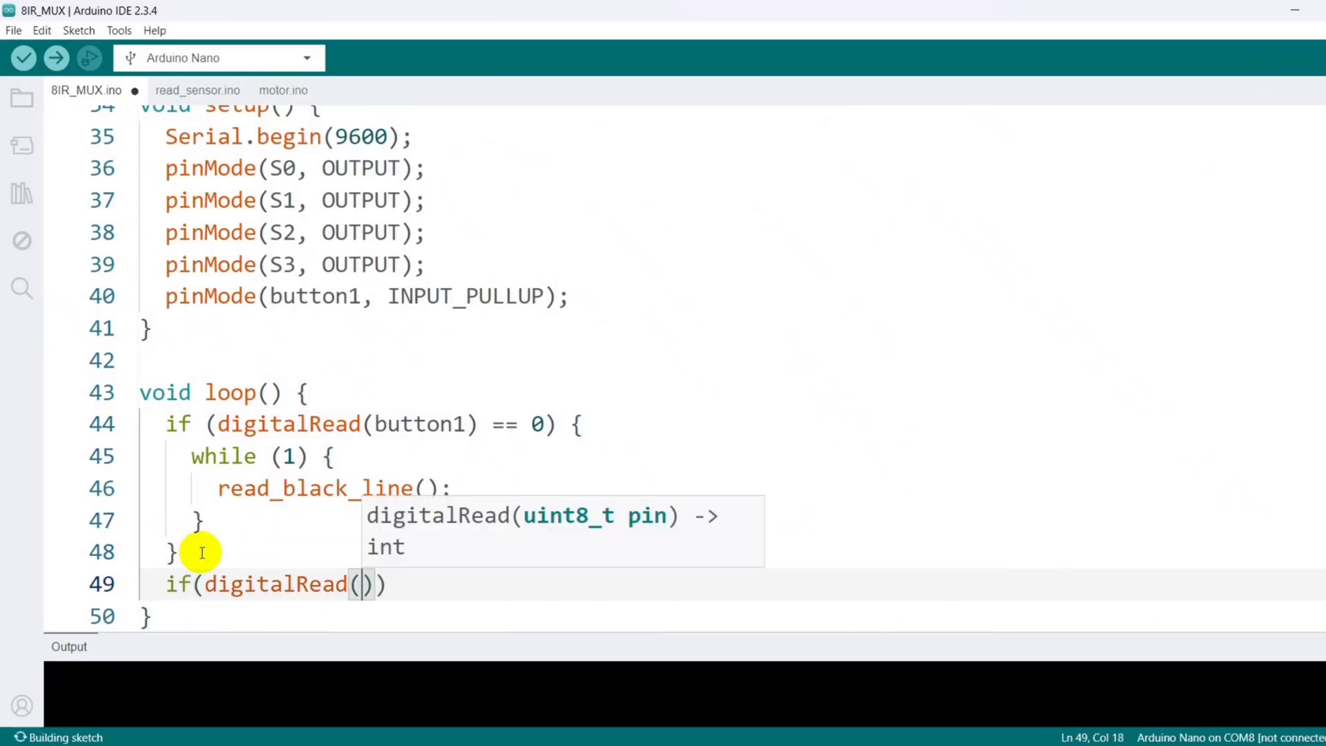
type("button2)==")
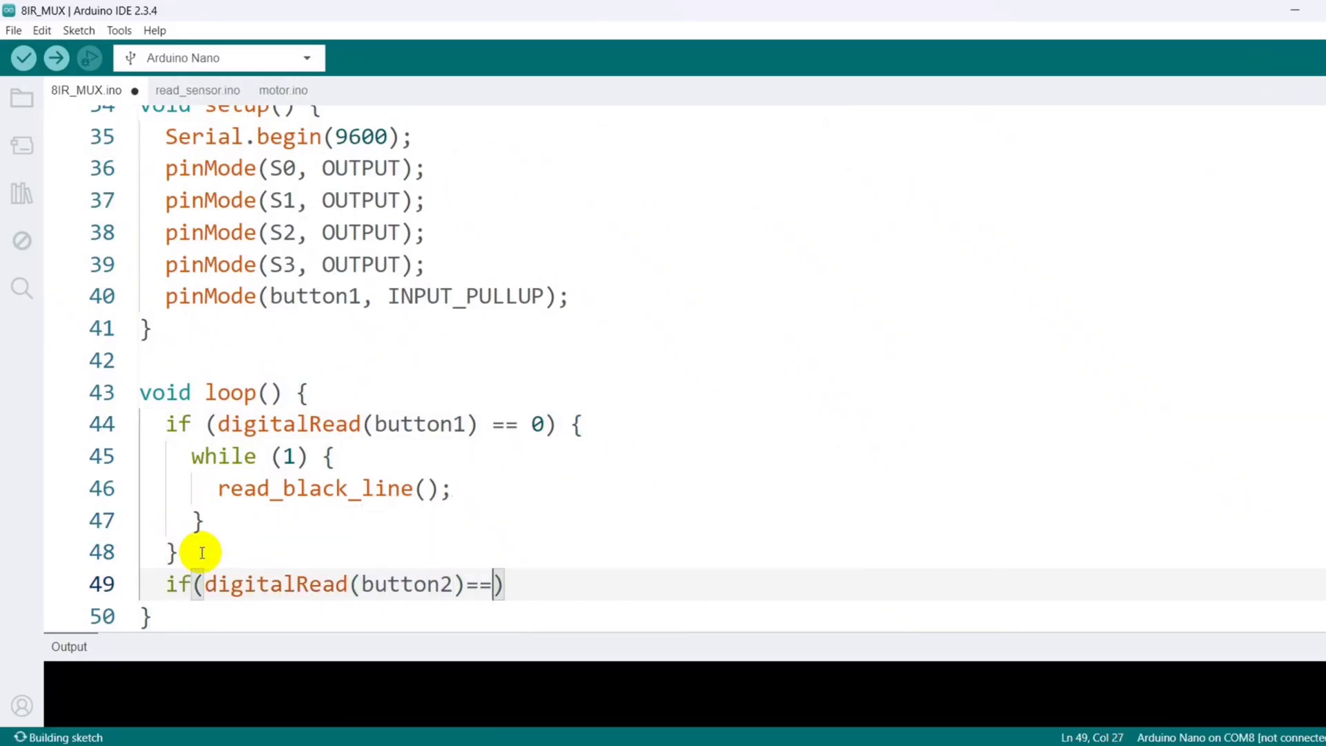
type("0)motor")
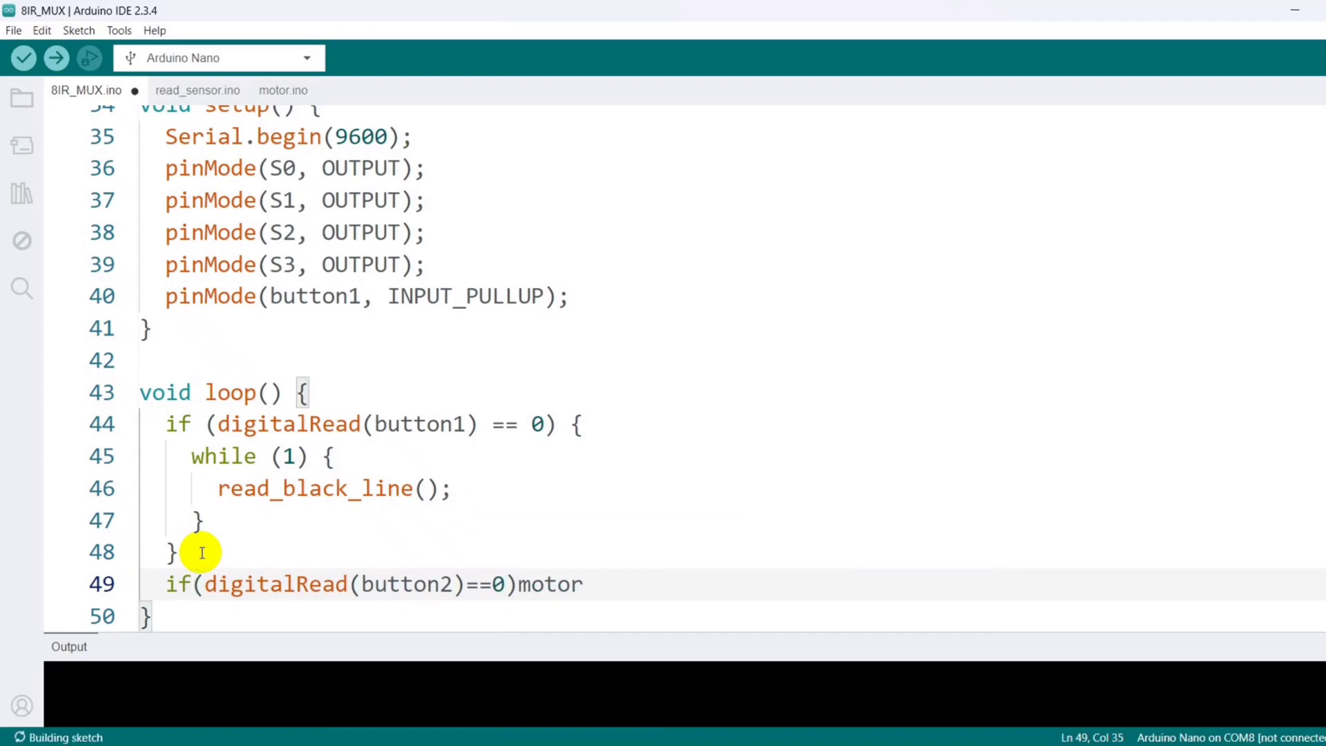
type("(255, 255)")
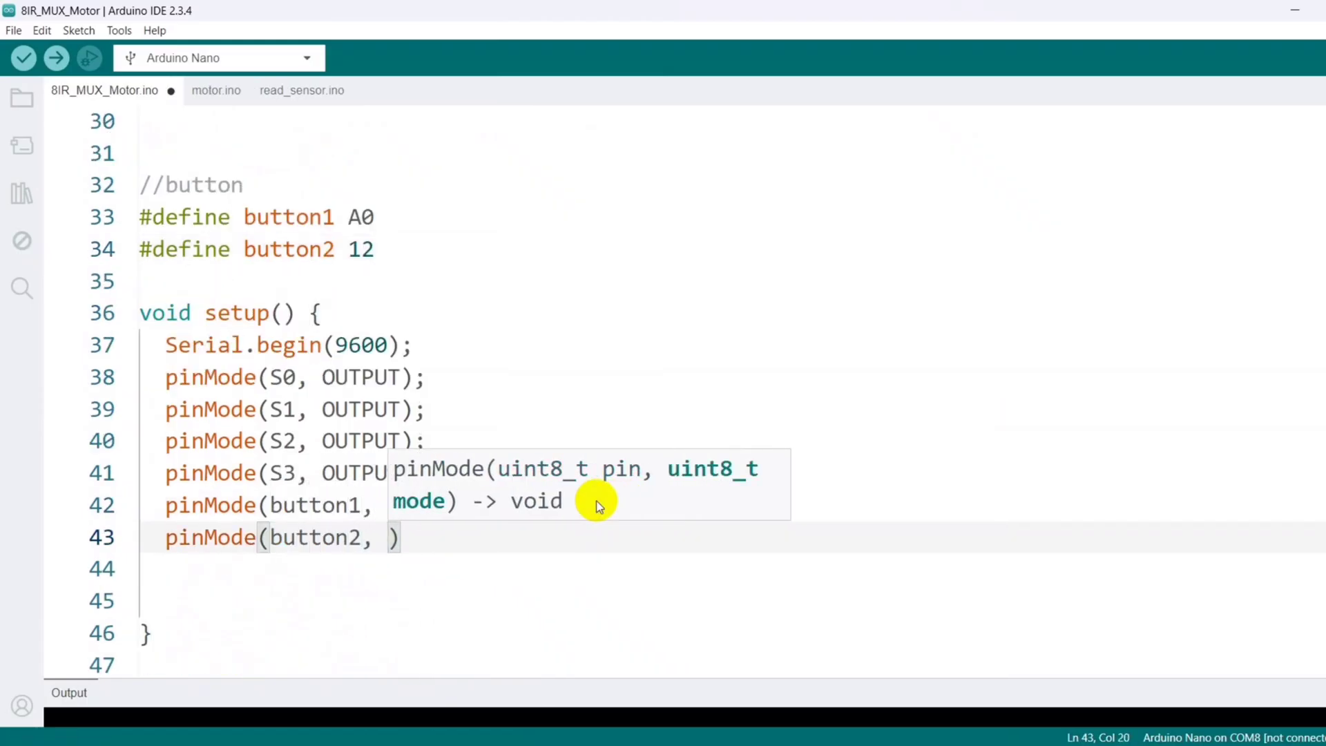
- Configure button2 as INPUT_PULLUP in setup and start a while loop for the test
type("INPUT_")
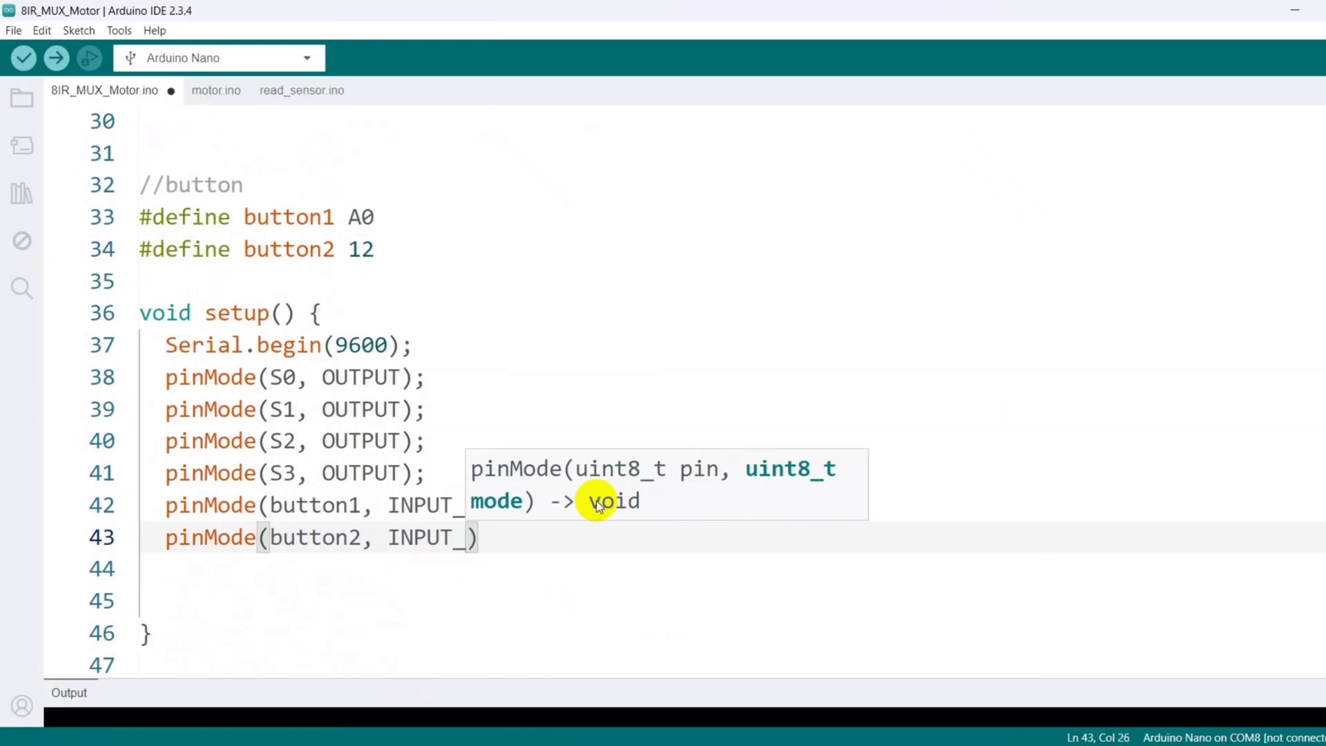
type("PULLUP")
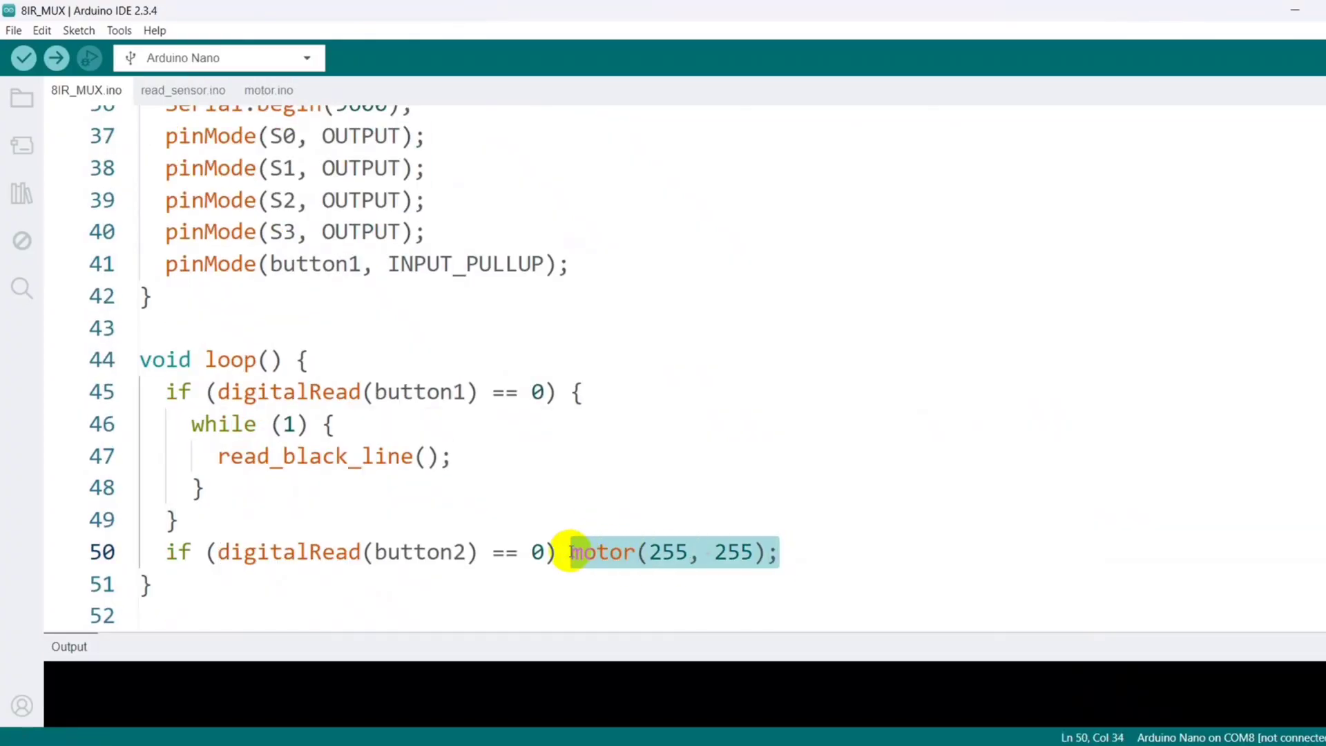
type("wgi")
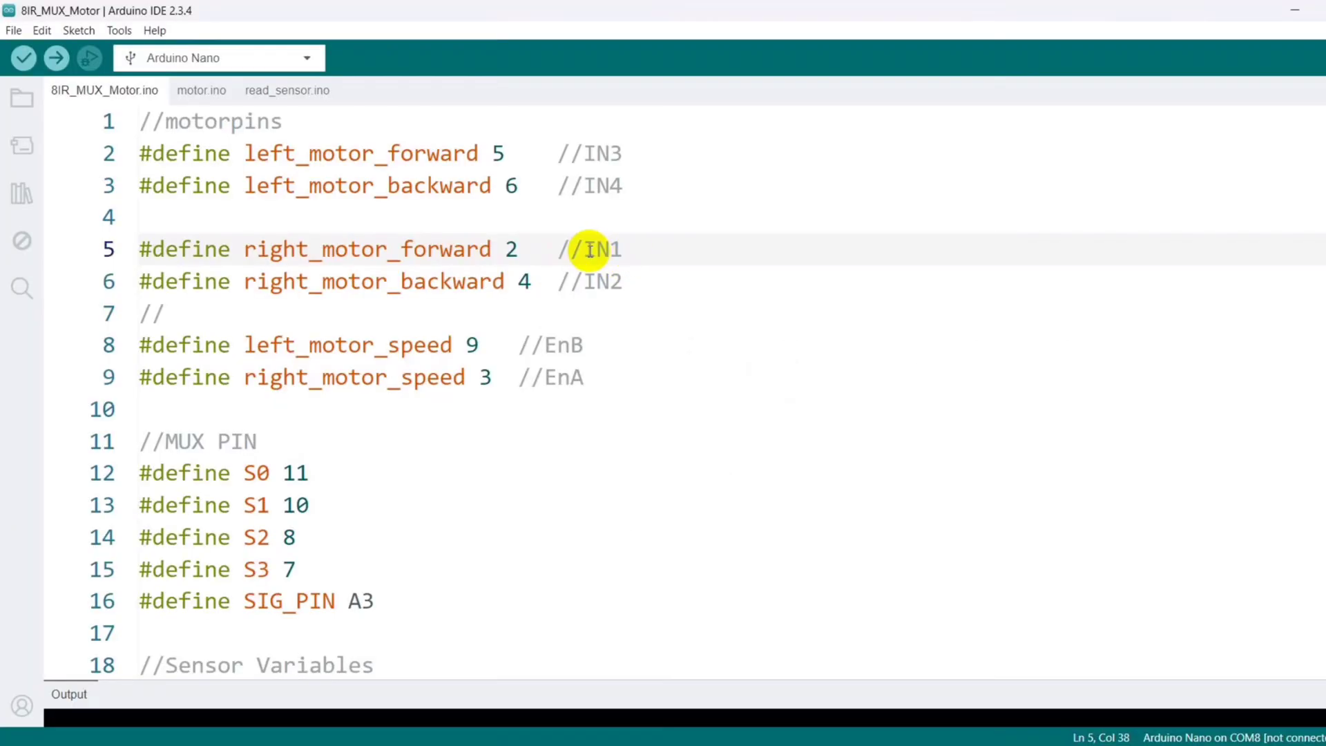
- Comment the motor pin defines with (L298) and TB6612 labels such as PWMB
type("(L29)")
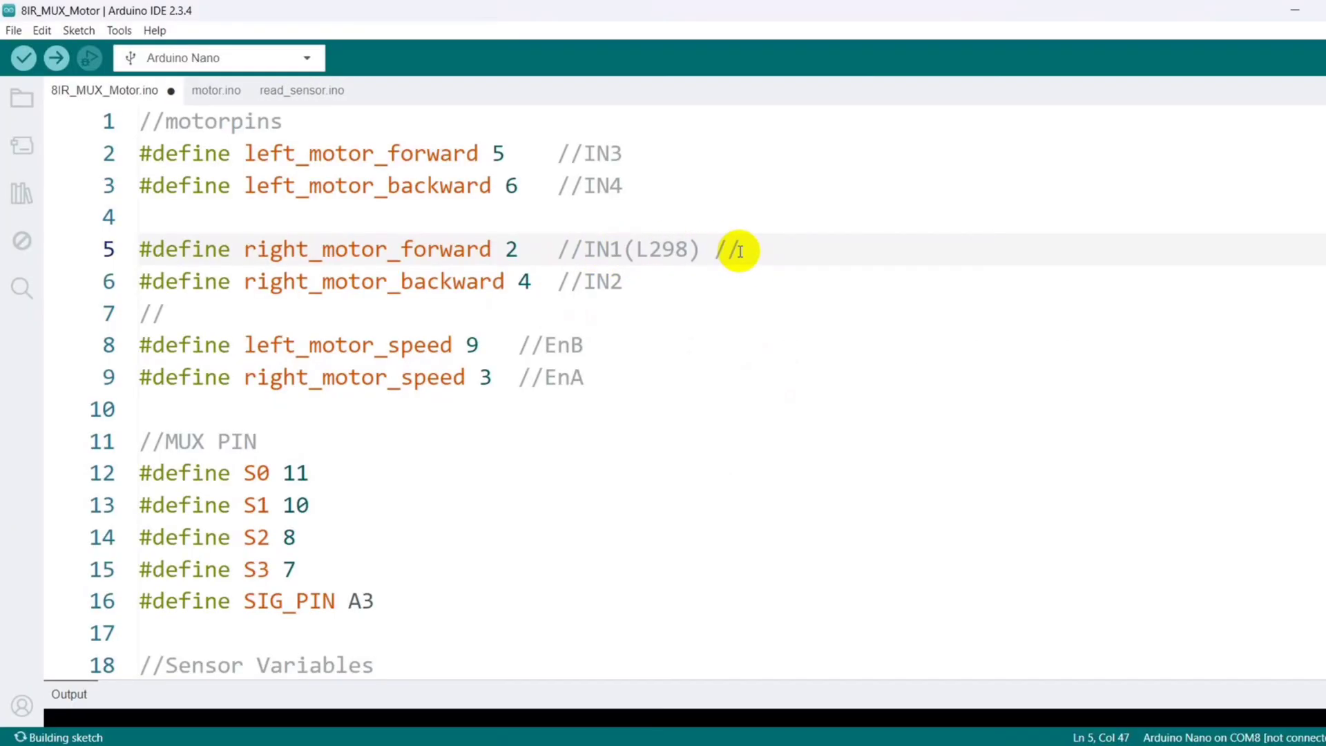
type("TB6612 -- AIN2")
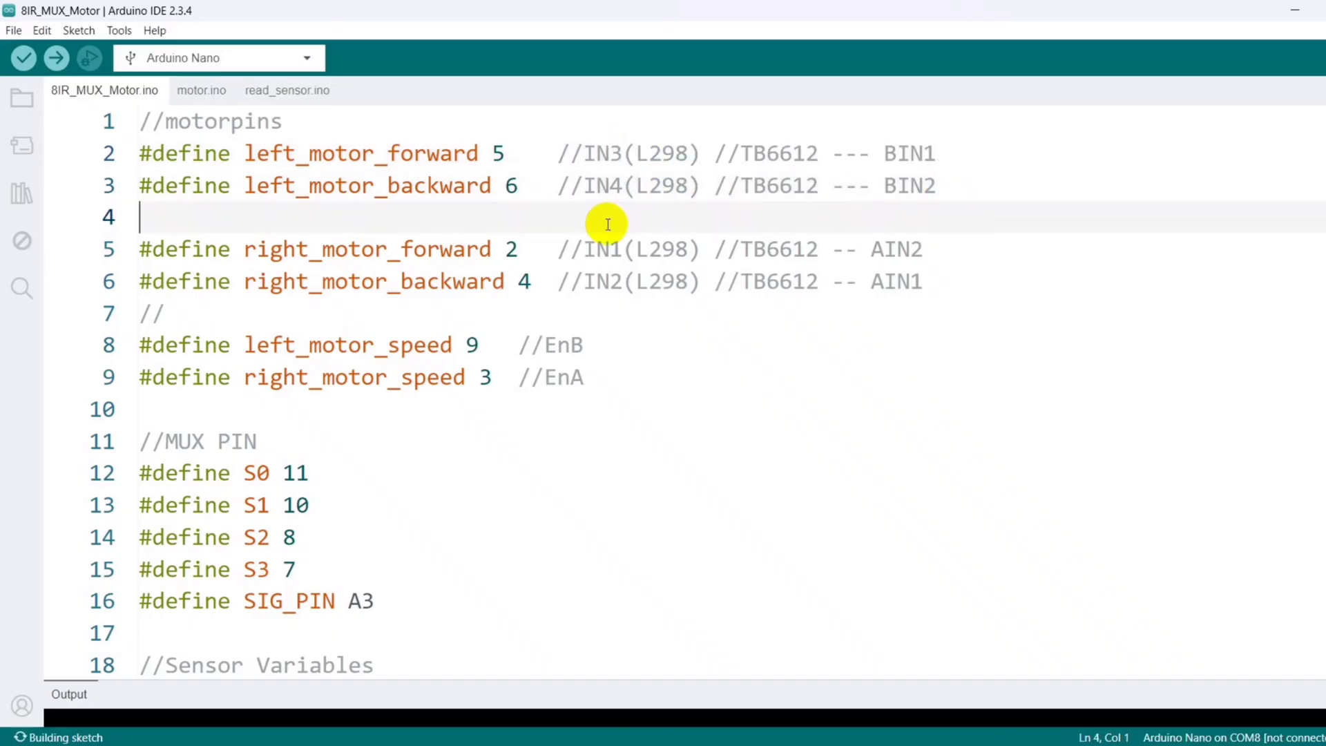
type("(L298) //TB6612 --- PWMB")
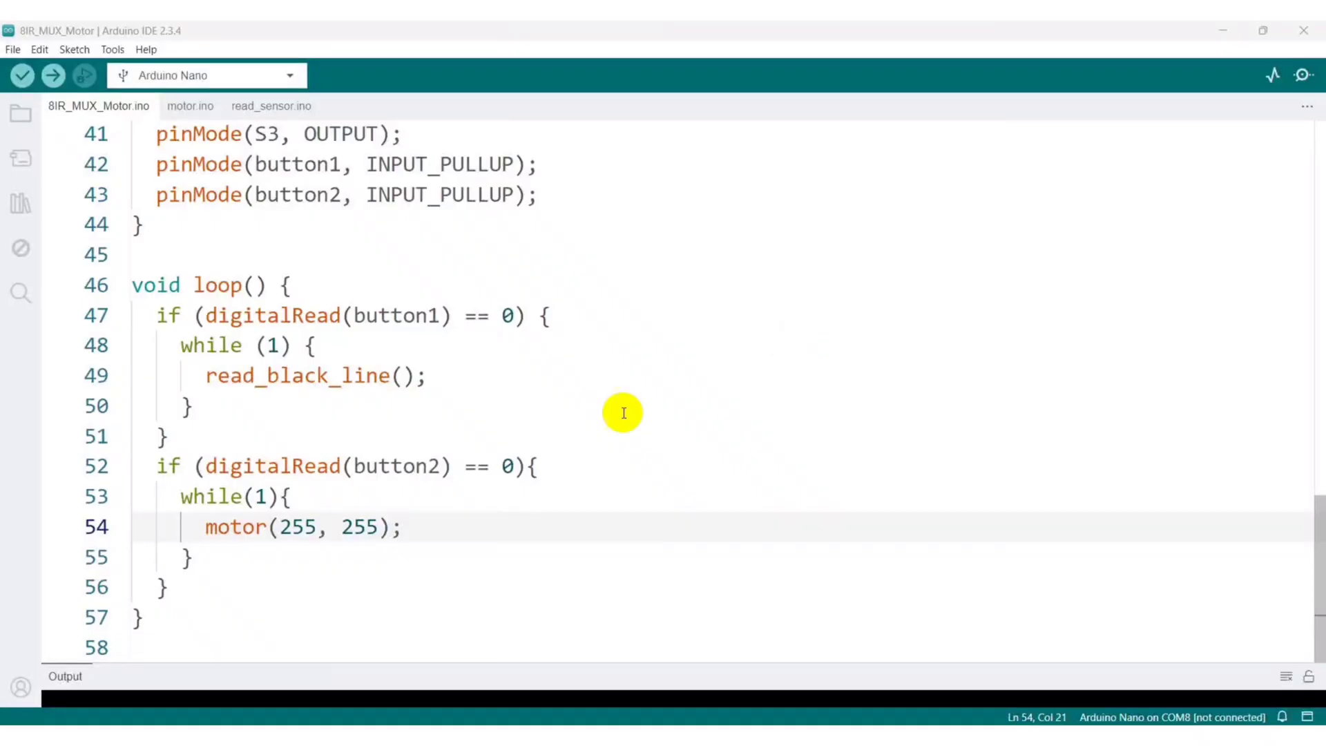
- Set the button2 test to motor(100, 100), upload it and view serial output of 100, 100
type("100")
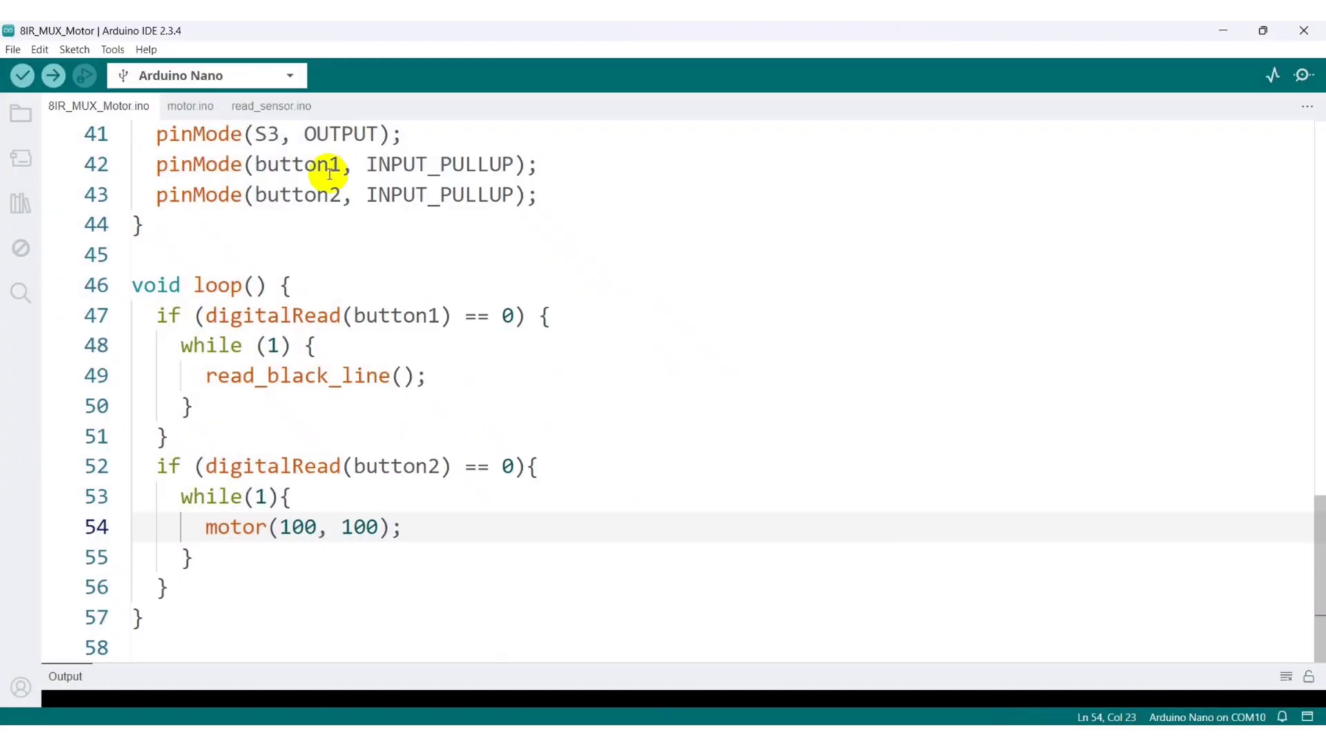
left_click(51, 75)
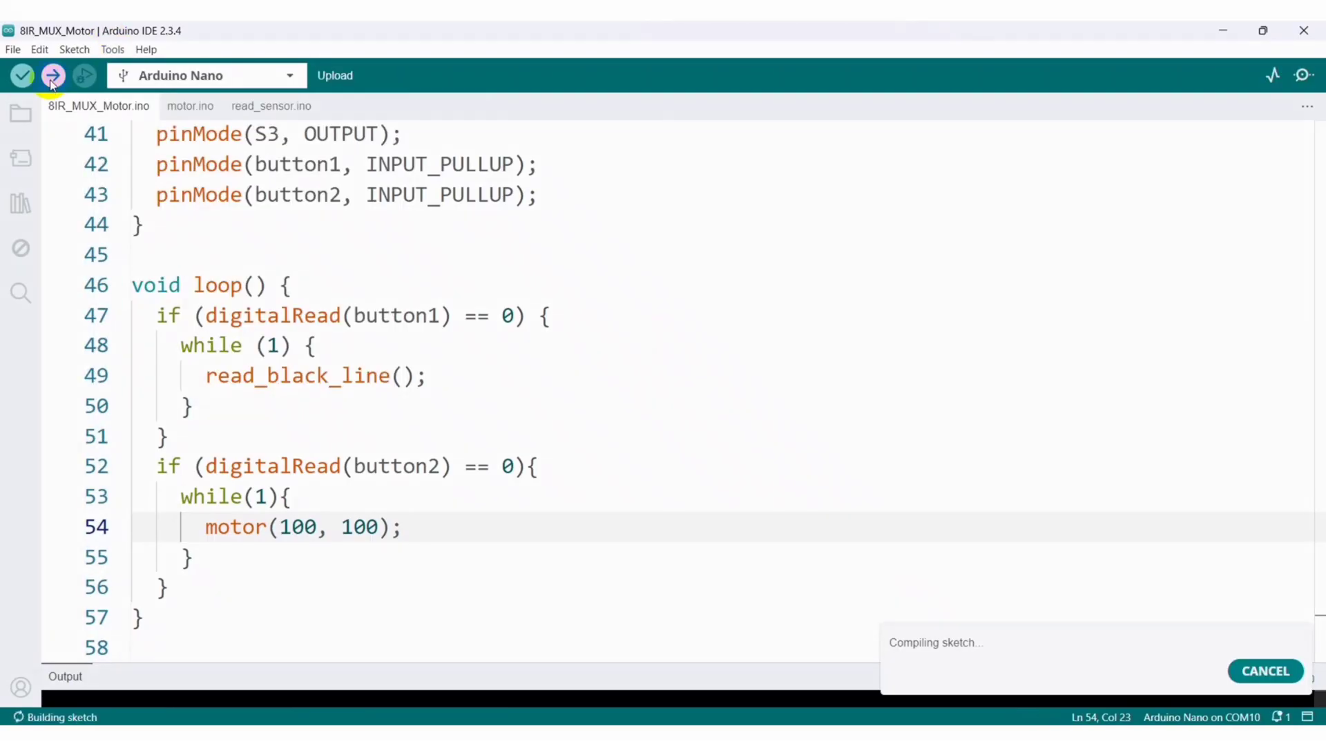
left_click(1272, 75)
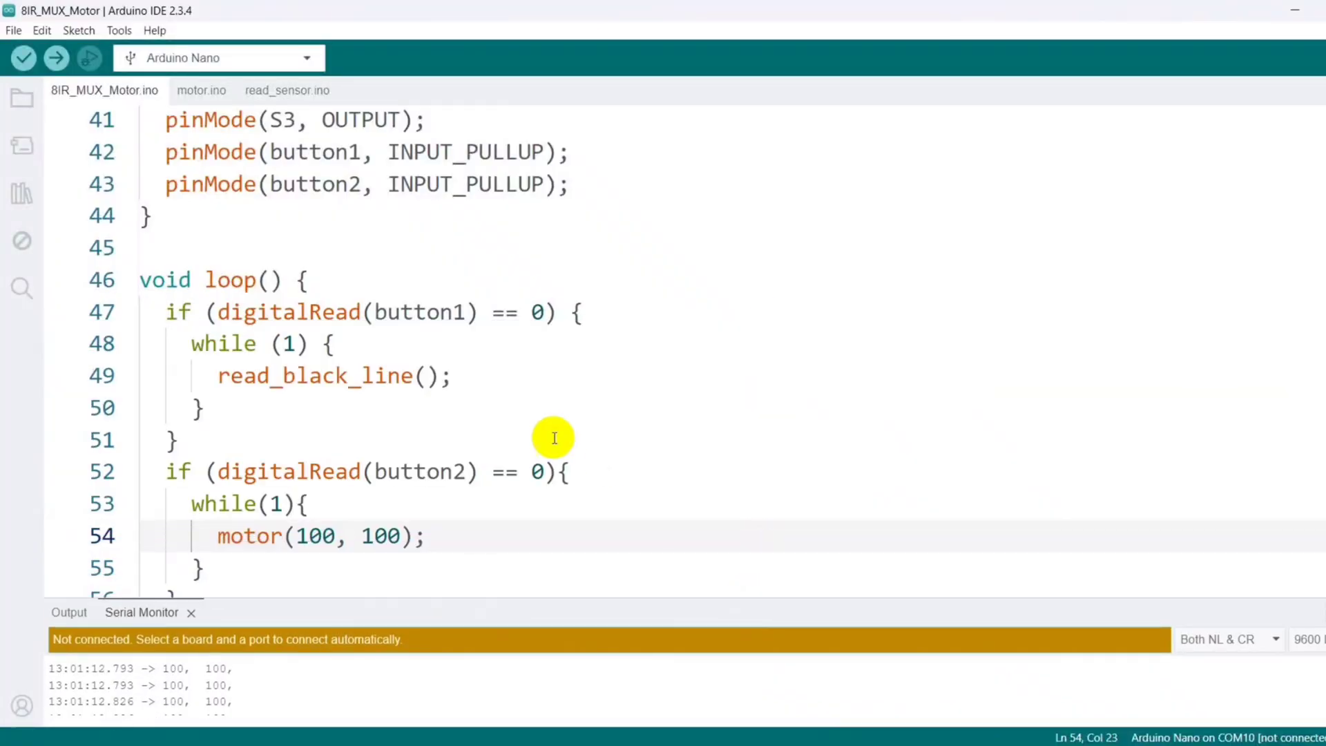
- Edit the motor call to motor(255, -100) so the serial output reports 255, -100
type("55")
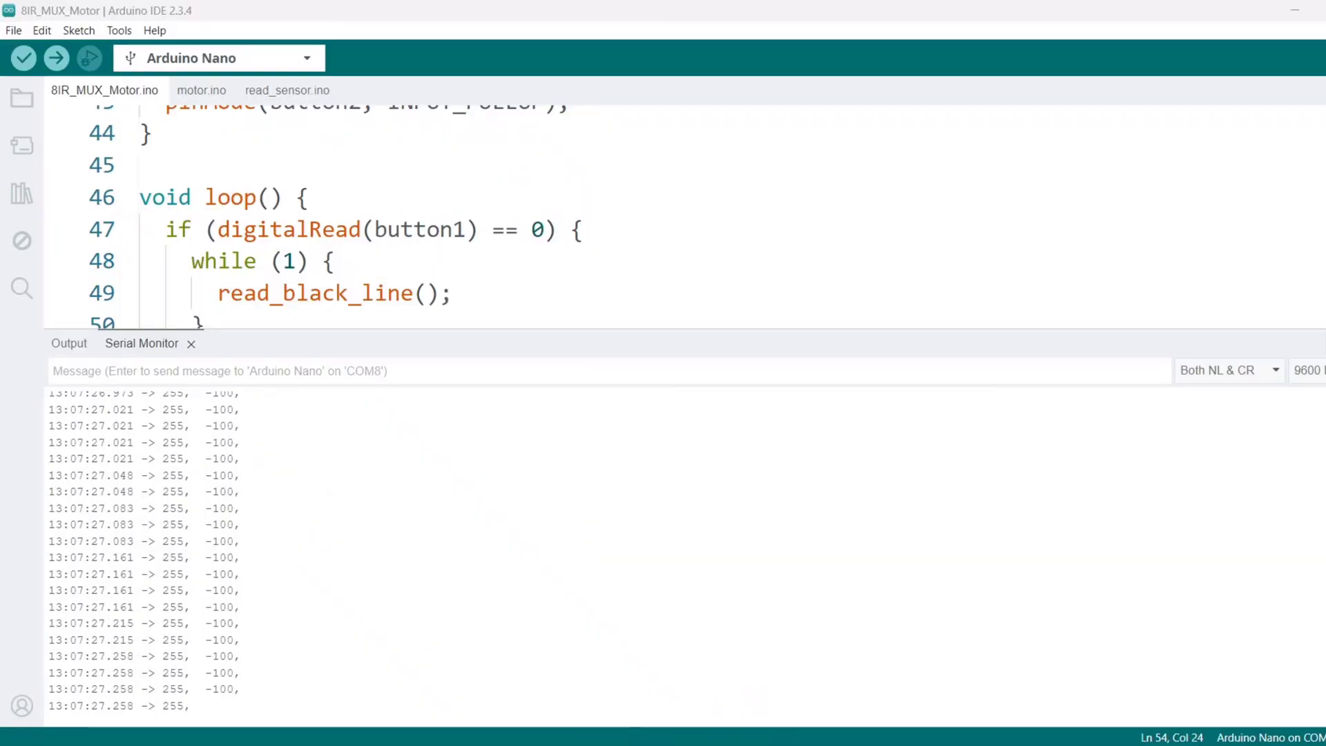
- Replace the left value 255 with -100 to get motor(-100, 100) and upload it
double_click(319, 511)
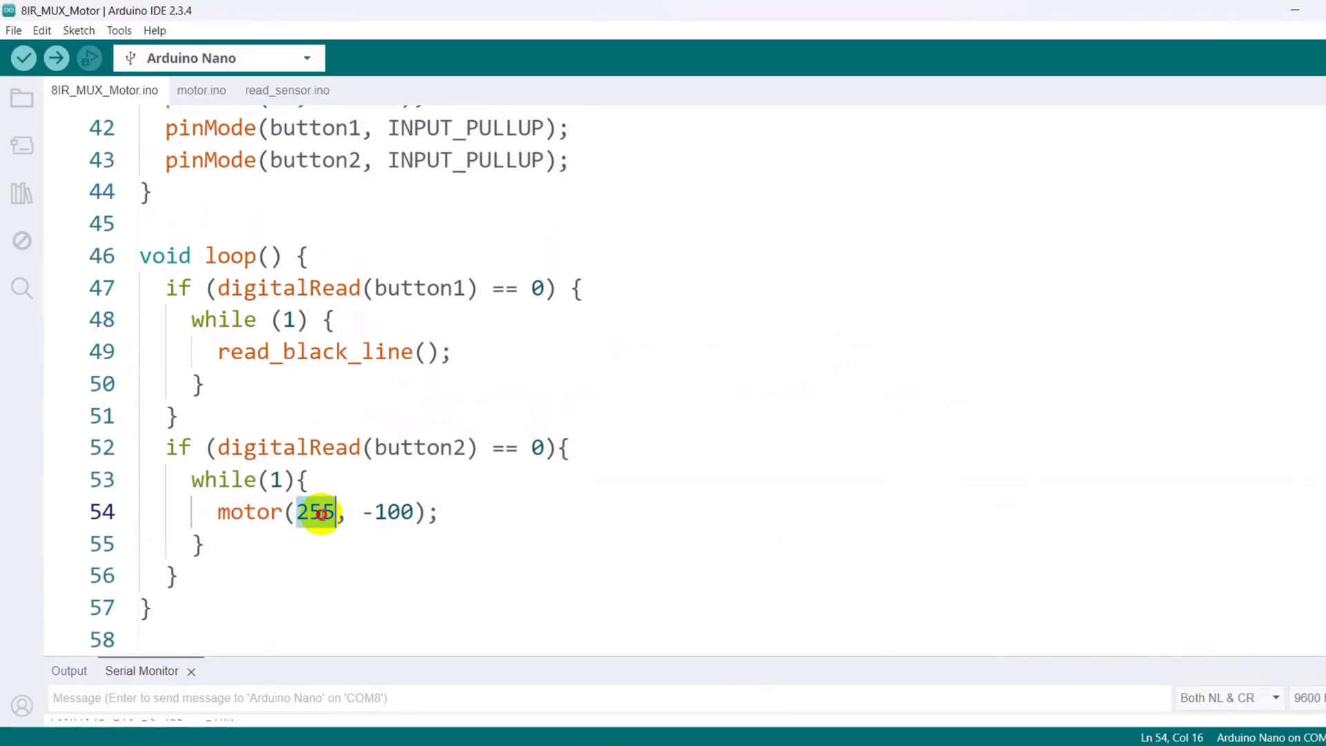
type("-100")
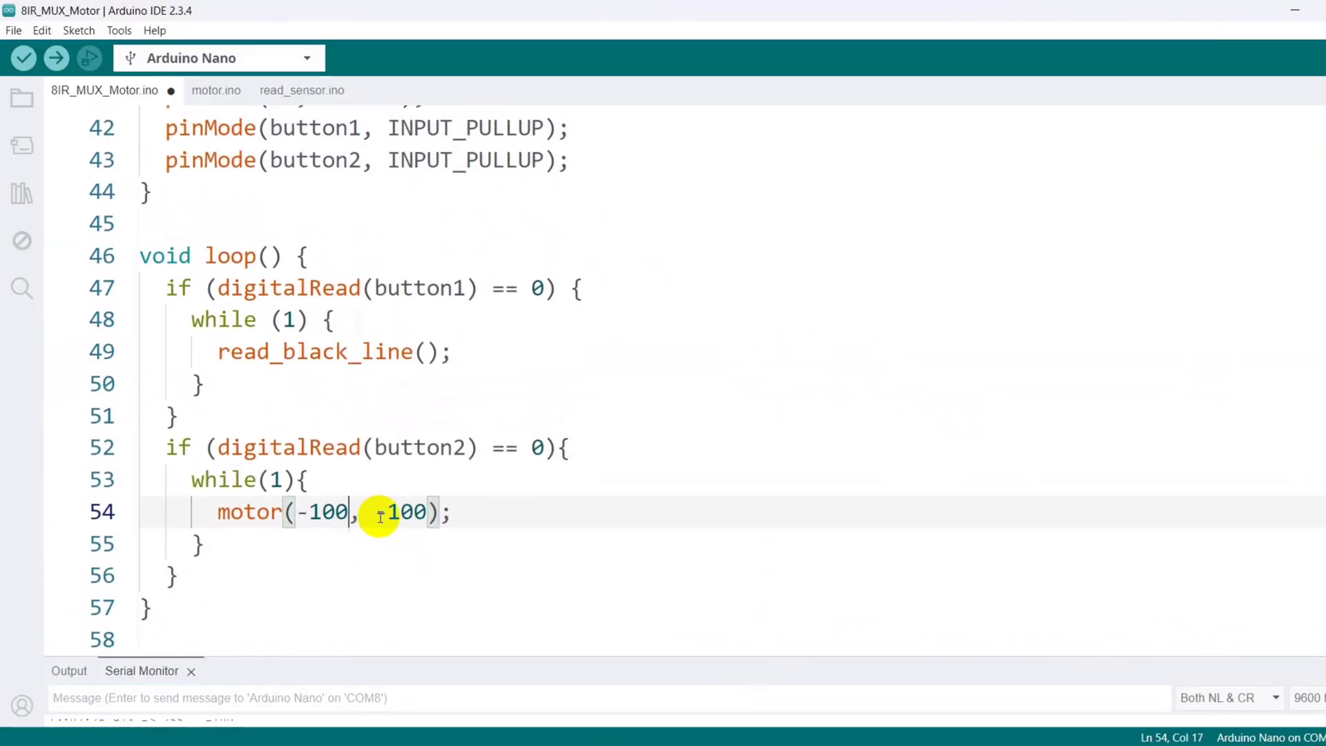
left_click(55, 58)
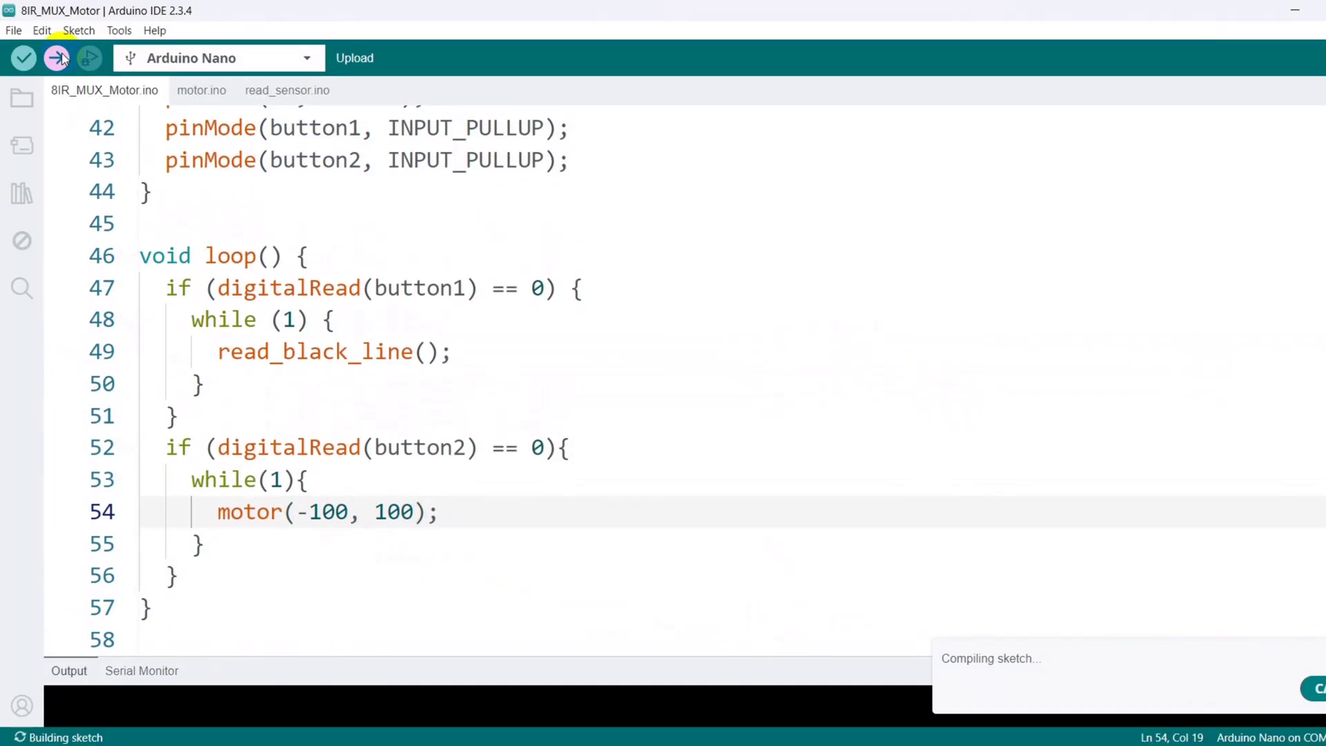